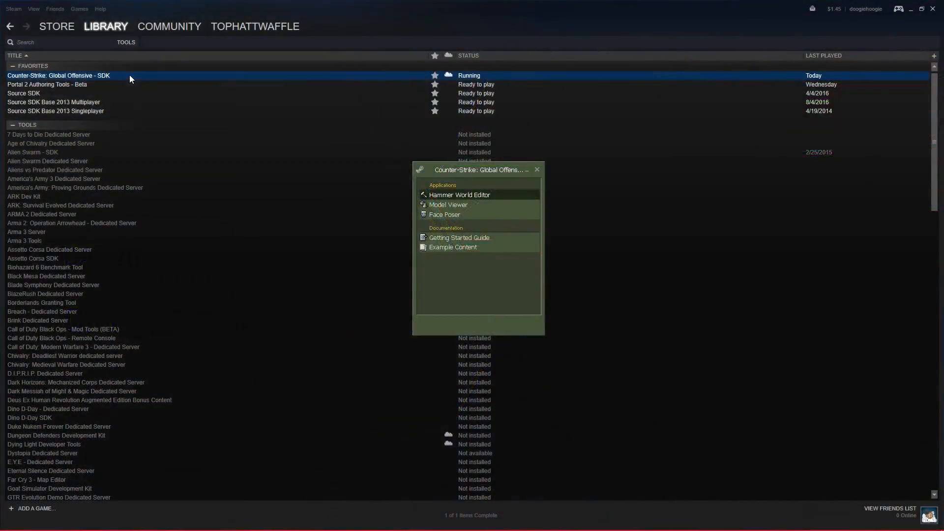
mouse_move(510, 201)
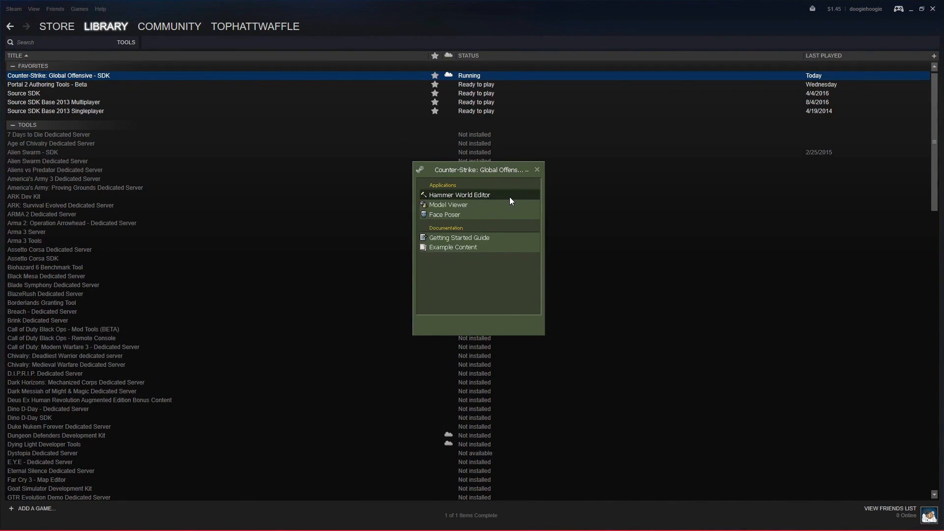
Launch Hammer World Editor from the CS:GO SDK launcher
click(459, 195)
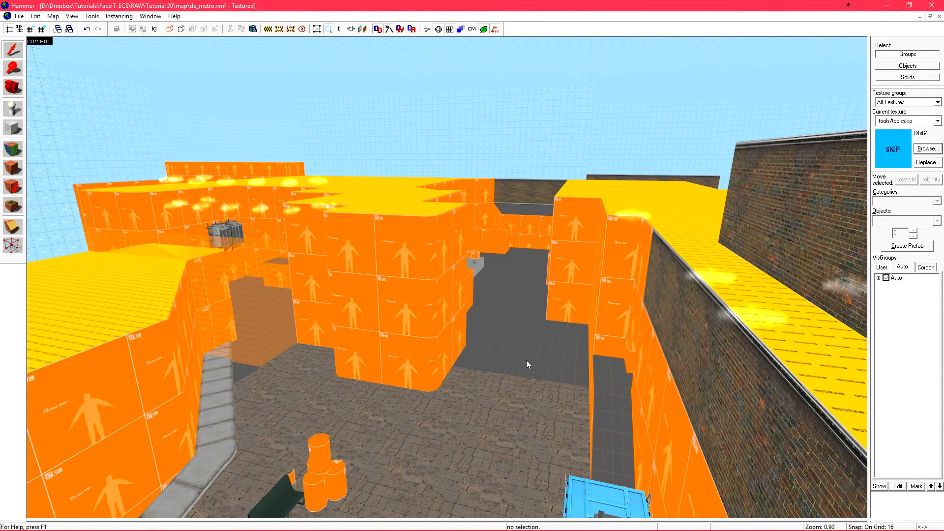
mouse_move(522, 194)
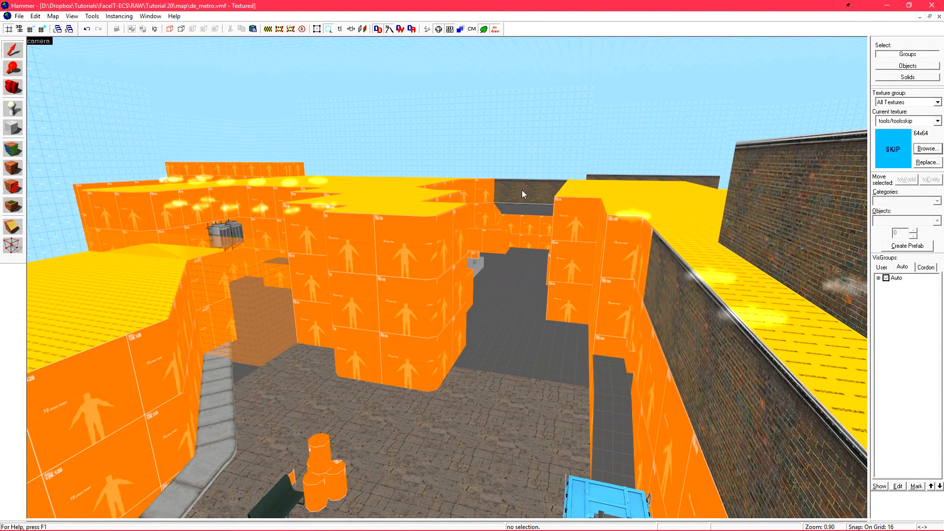
mouse_move(211, 174)
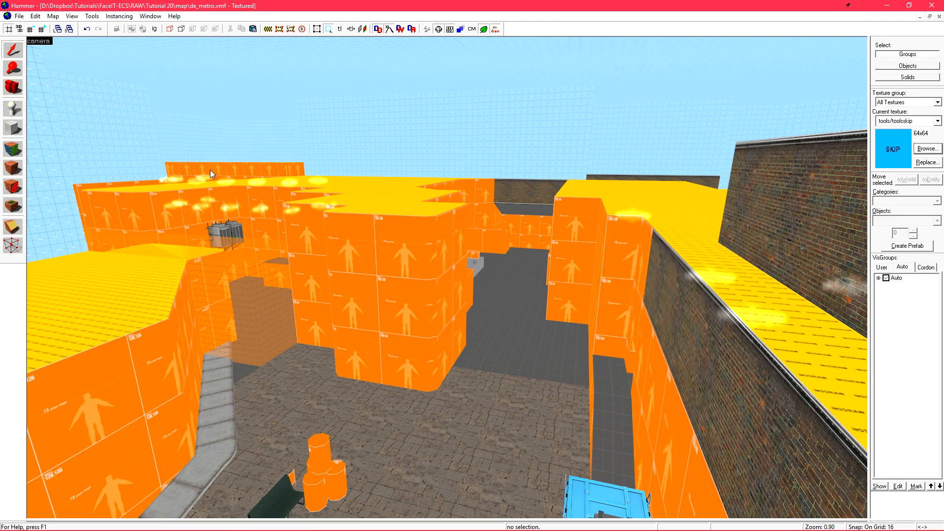
mouse_move(544, 279)
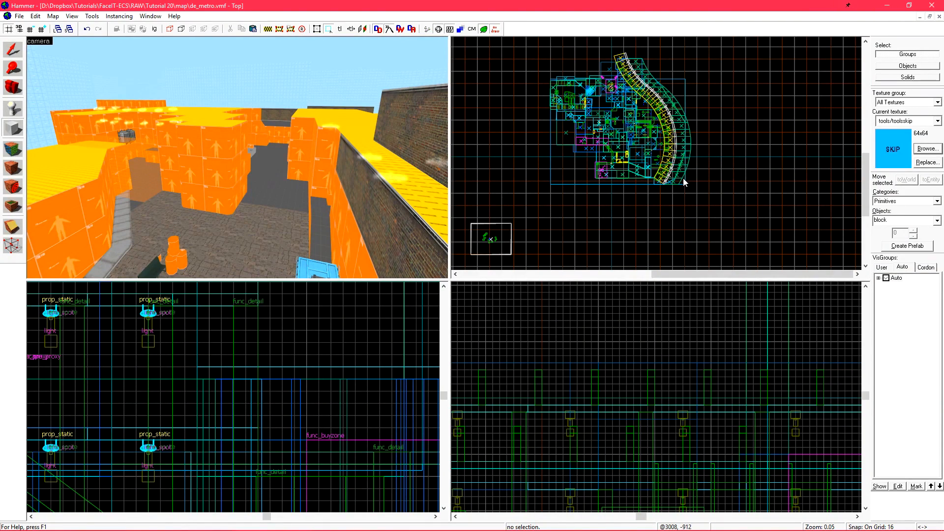
mouse_move(535, 70)
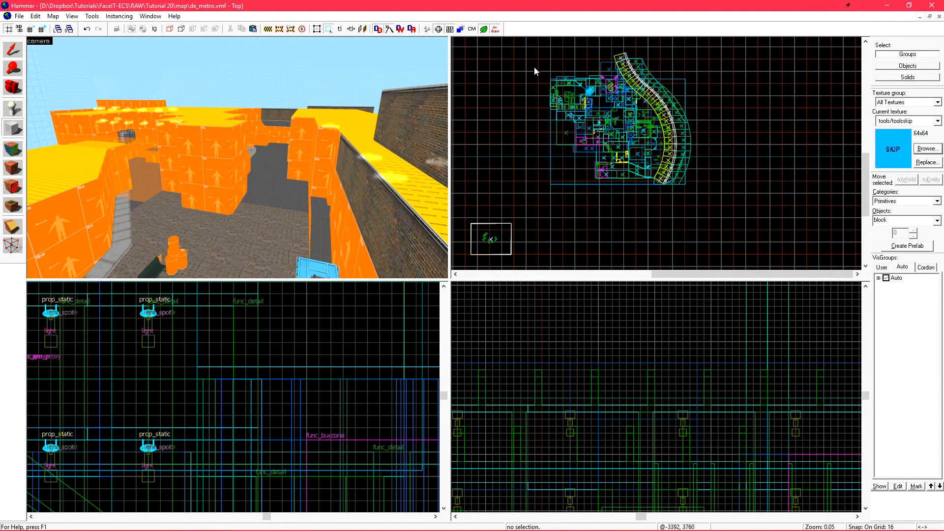
Maximize the 3D camera viewport and look around the metro map
scroll(up, 3)
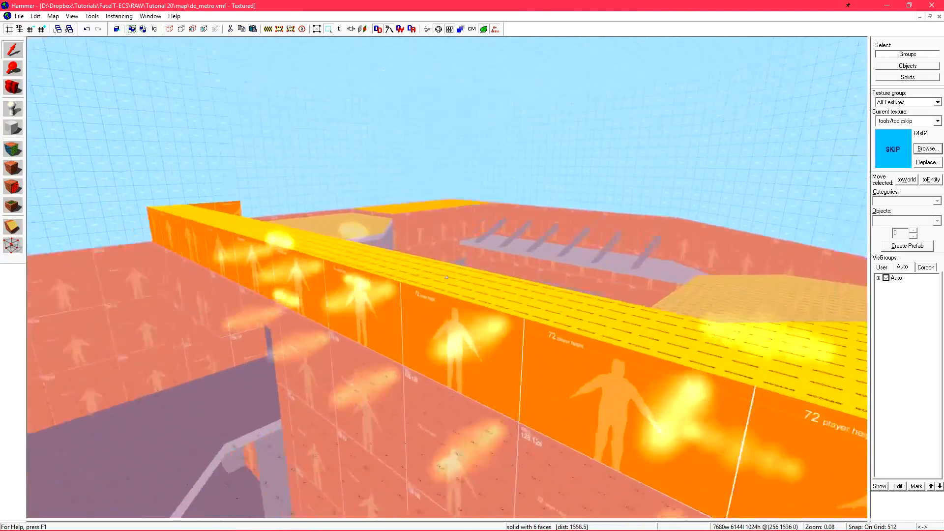
click(926, 148)
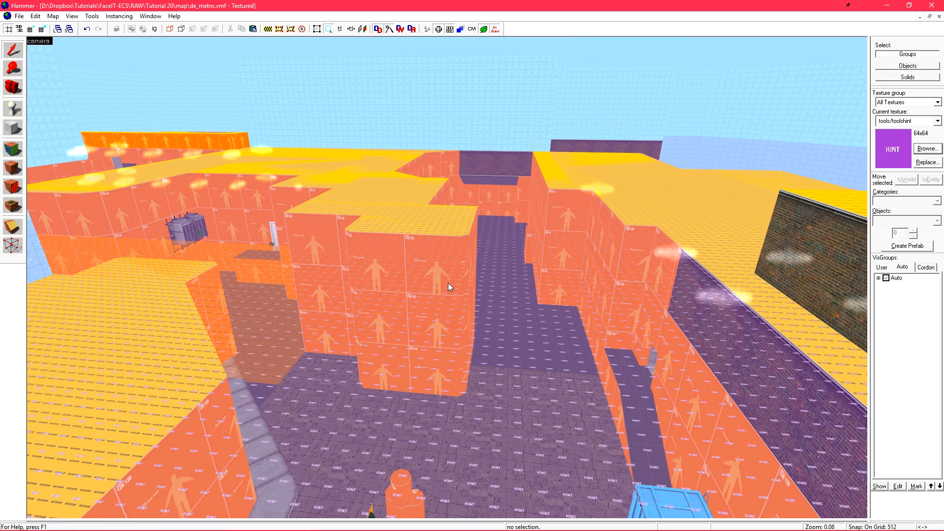
Clear the brush selection and expand the Auto visibility groups
click(512, 296)
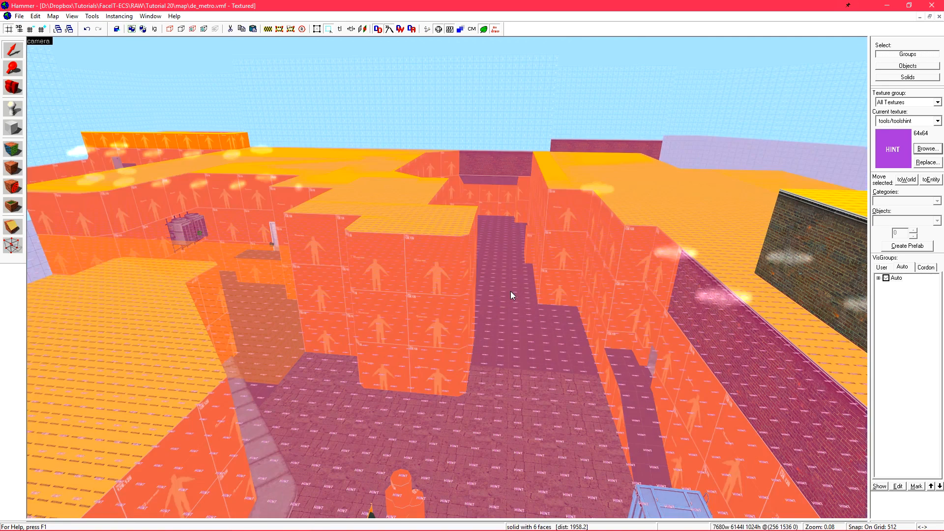
click(887, 277)
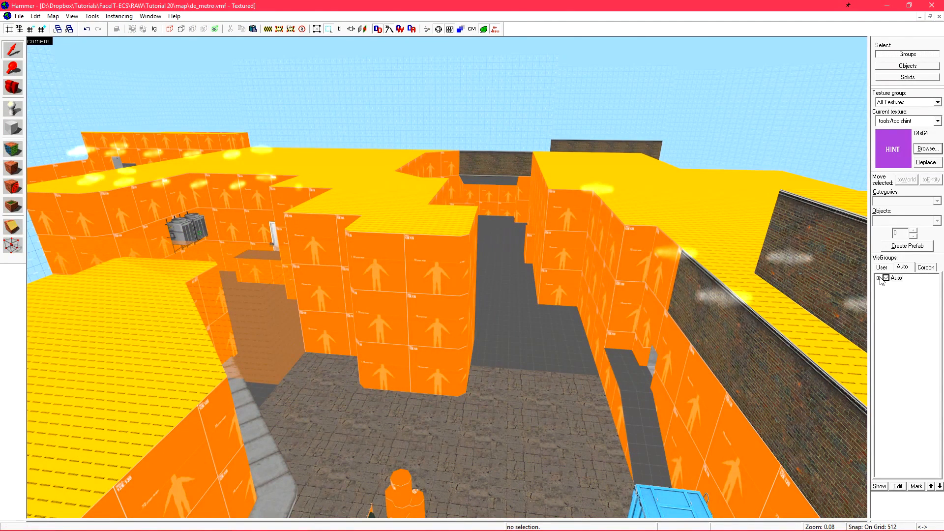
click(882, 277)
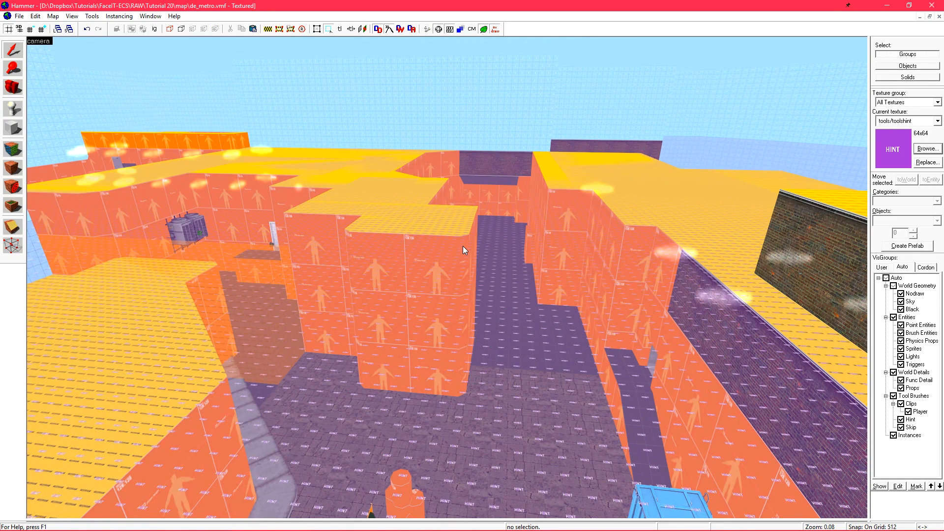
mouse_move(906, 272)
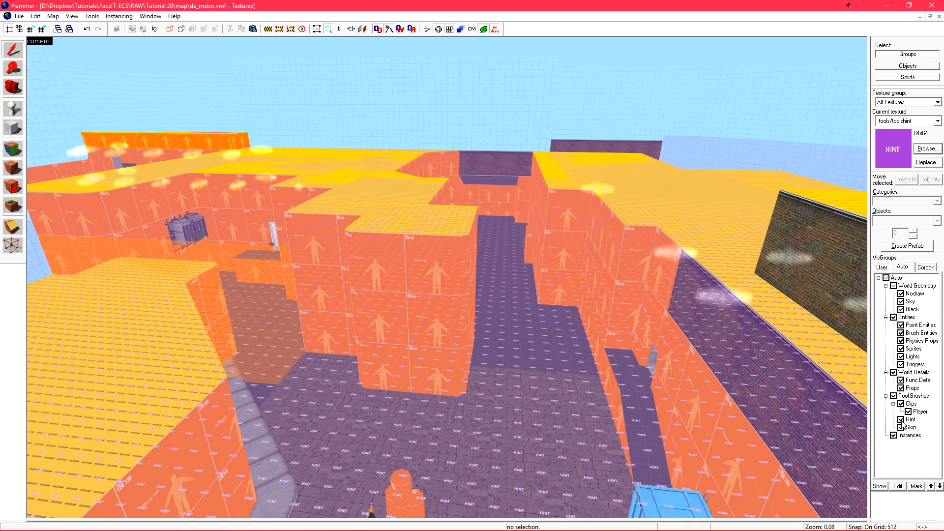
Hide Entities, World Details, Instances and all Tool Brushes, leaving only world geometry
click(903, 419)
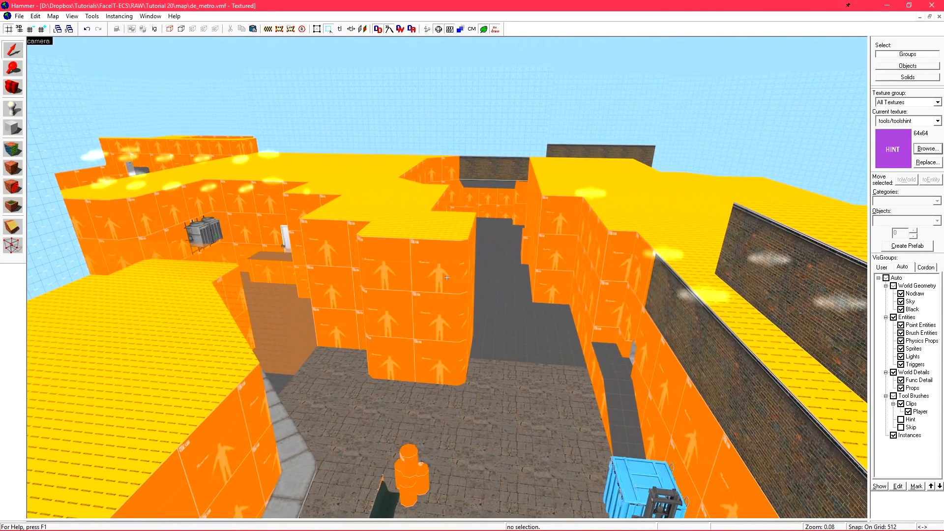
mouse_move(449, 281)
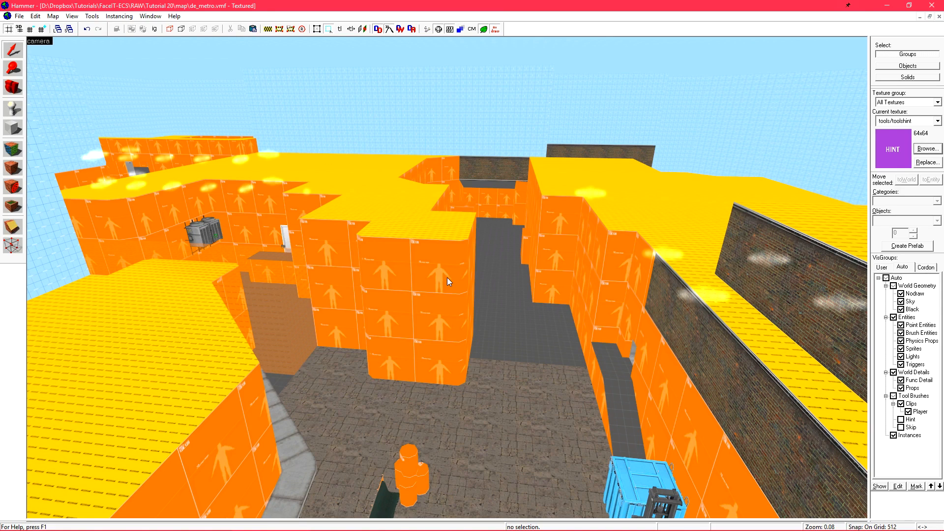
click(888, 277)
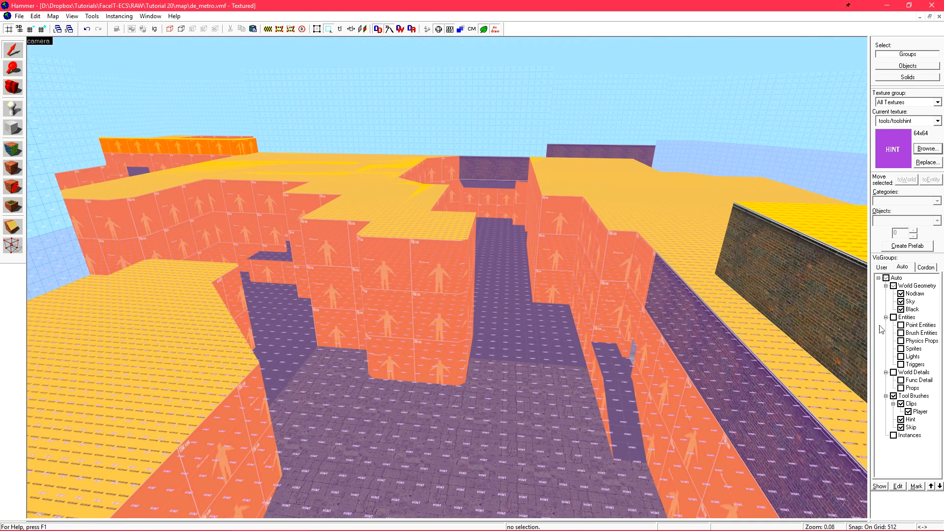
click(897, 419)
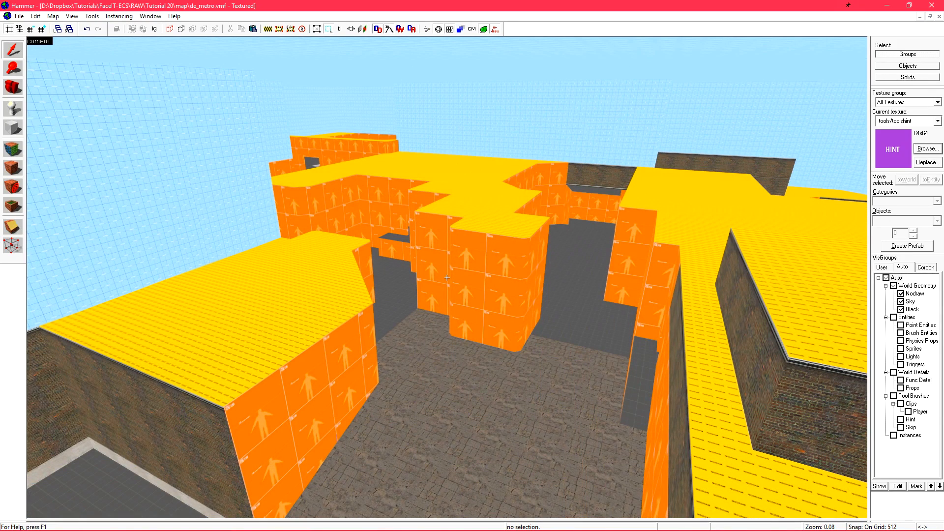
Clip the large skip brush diagonally into a wedge following the slanted wall
click(906, 120)
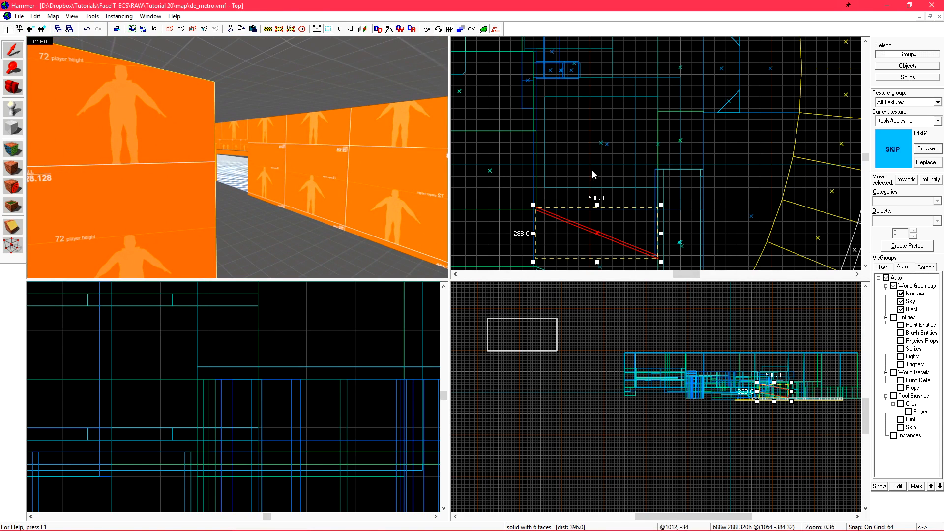
scroll(down, 3)
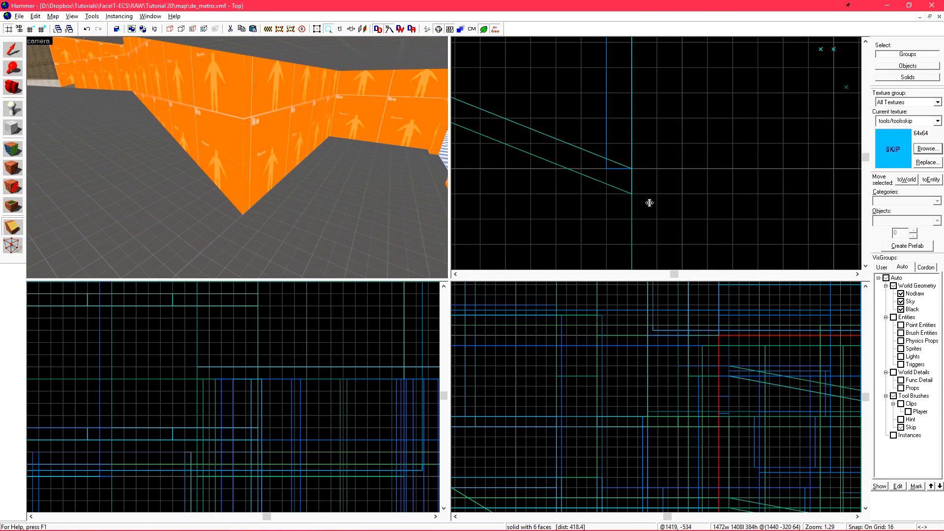
scroll(up, 3)
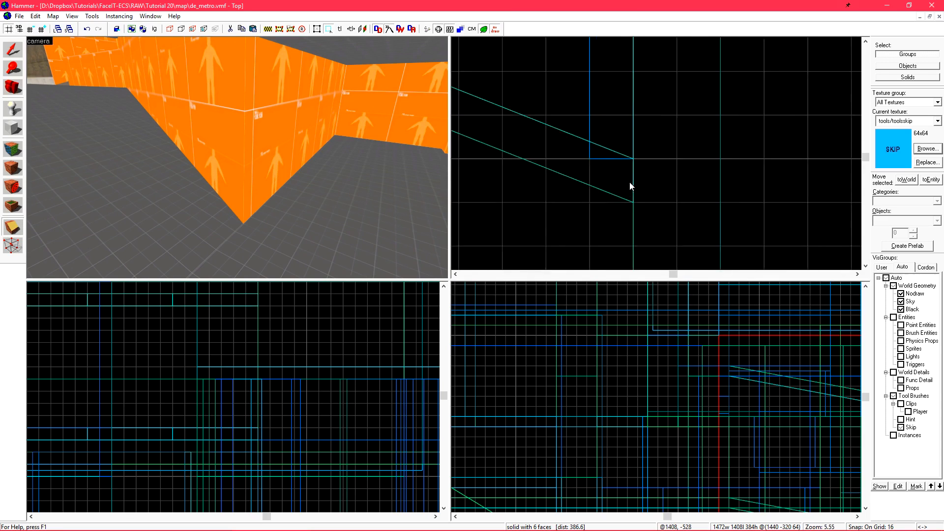
scroll(up, 3)
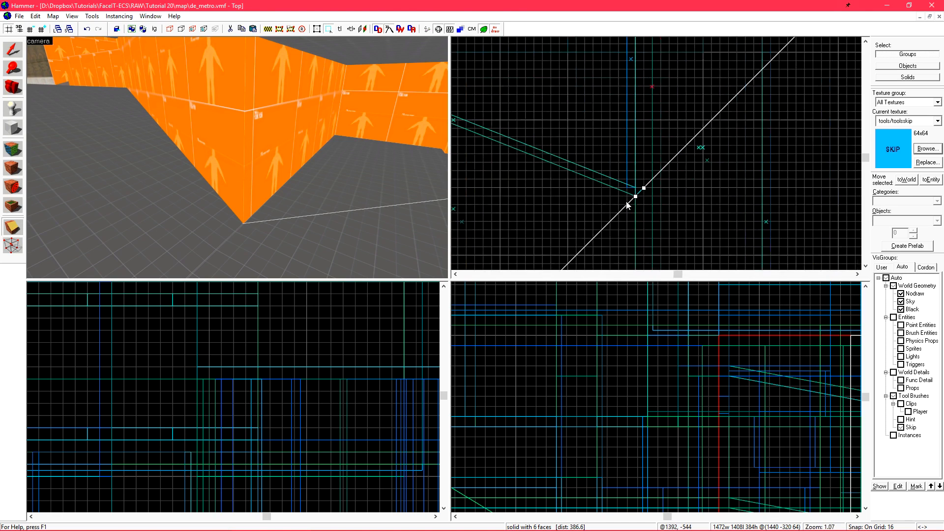
scroll(down, 3)
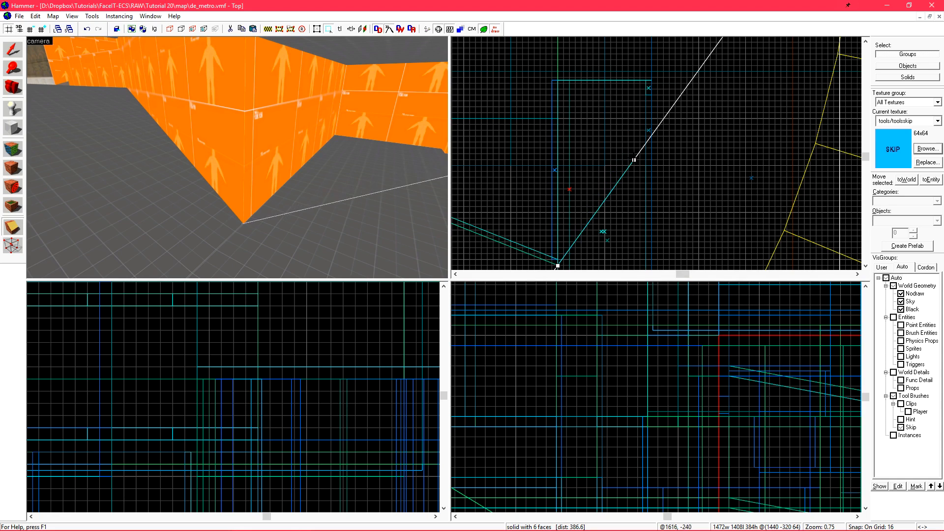
scroll(up, 3)
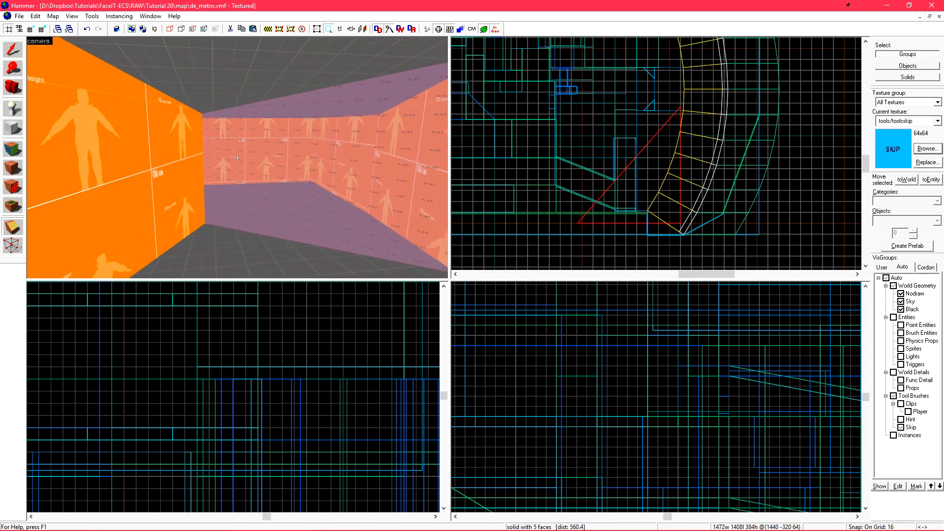
Clip the next brush diagonally along the second angled wall by the curved track
drag(241, 156, 235, 155)
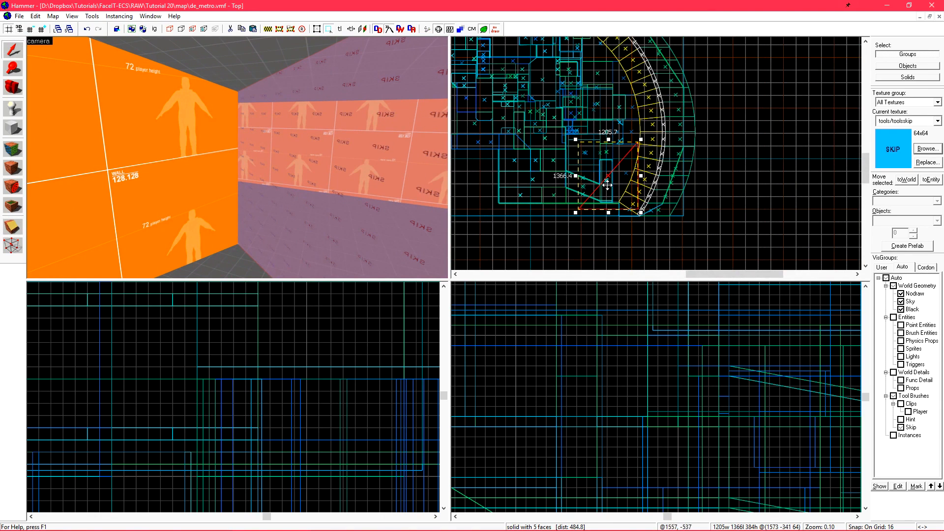
mouse_move(668, 90)
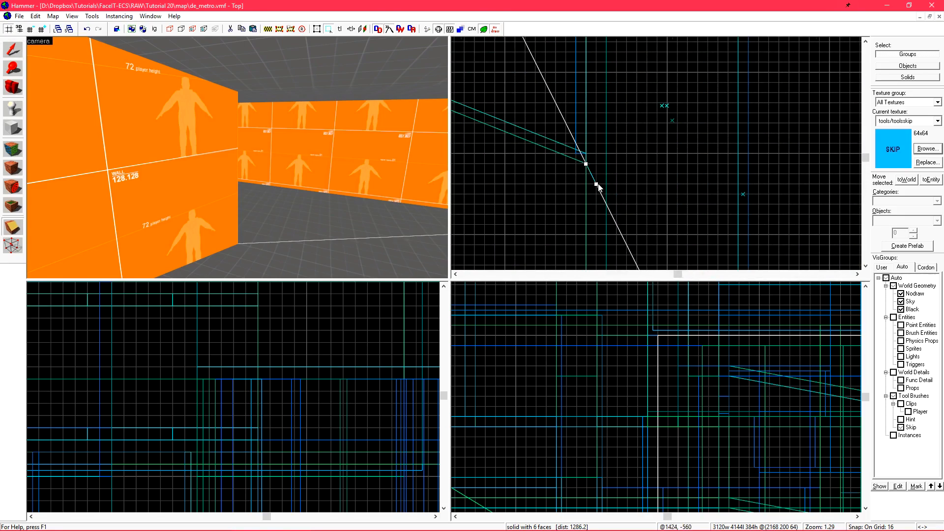
scroll(down, 3)
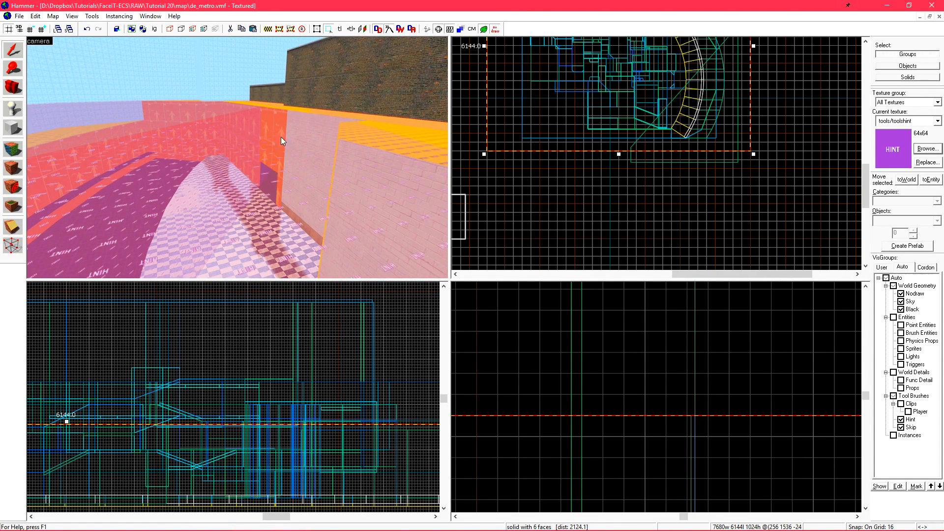
mouse_move(294, 182)
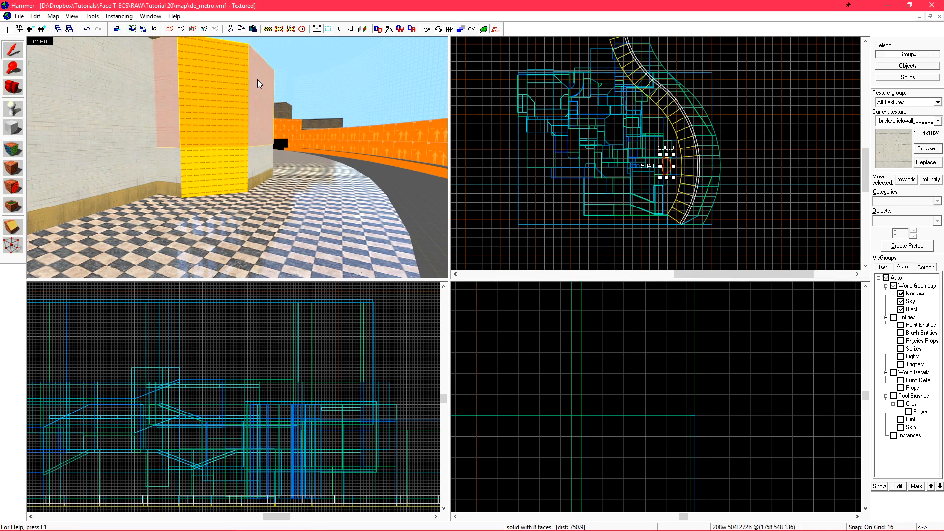
Run Map with the full compile configuration to launch de_metro in CS:GO
click(264, 150)
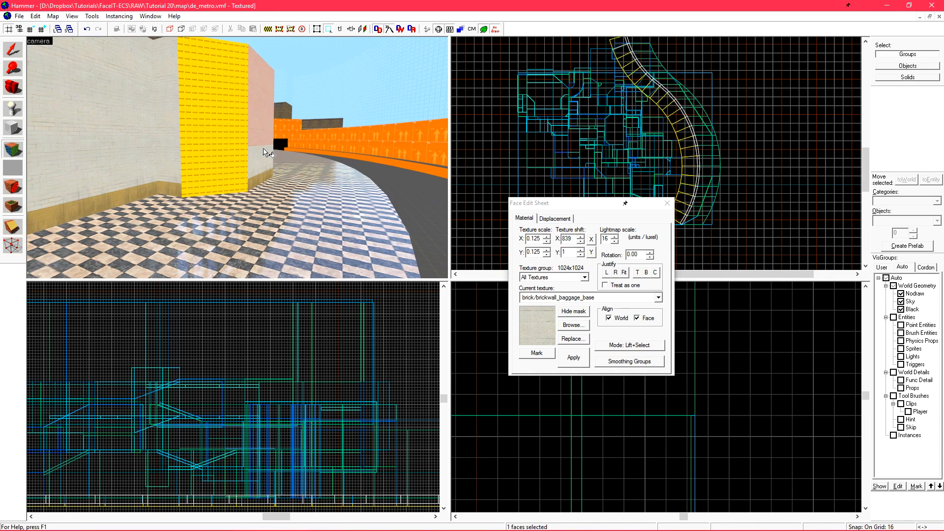
click(667, 203)
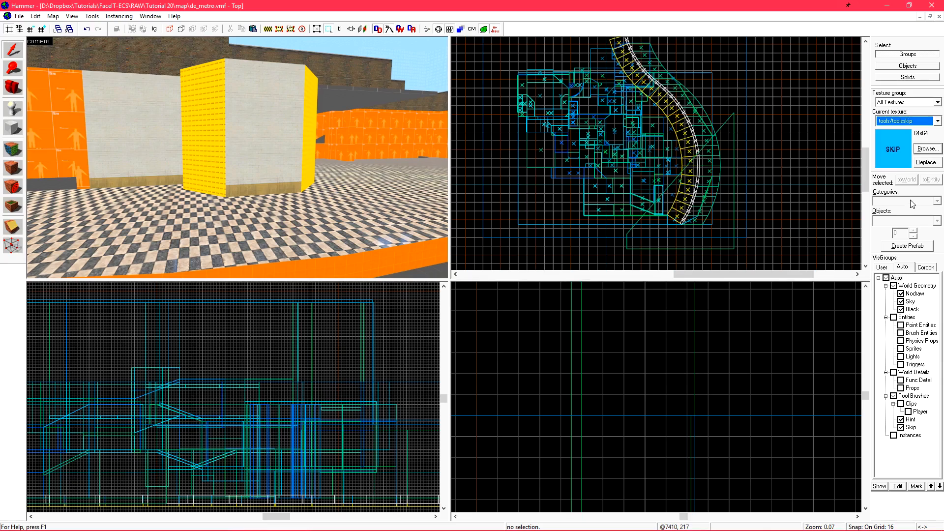
click(667, 168)
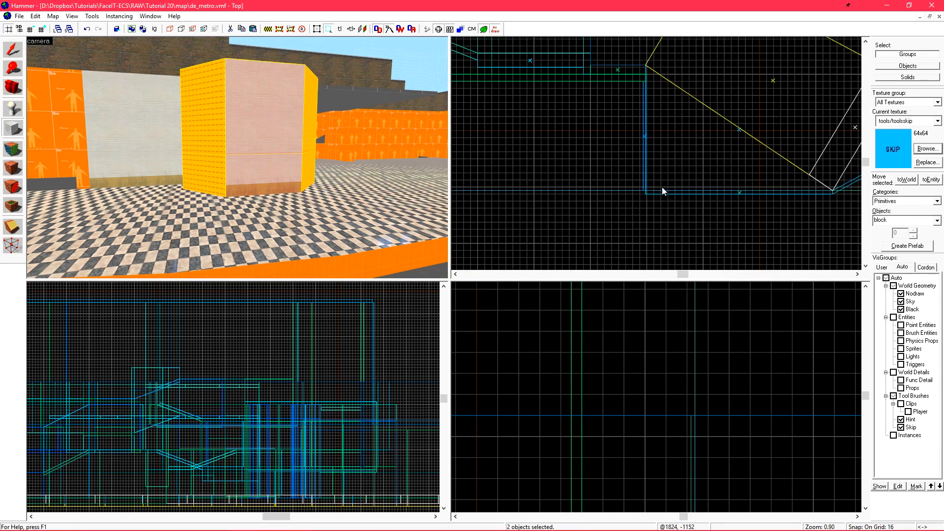
scroll(down, 3)
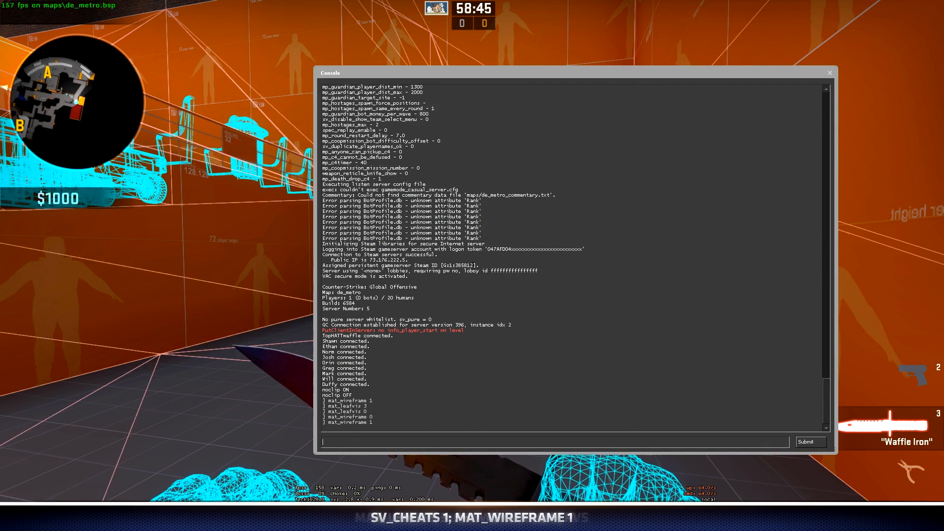
Enter mat_leafvis 1 in the console to draw the current visleaf
text(mat_lea)
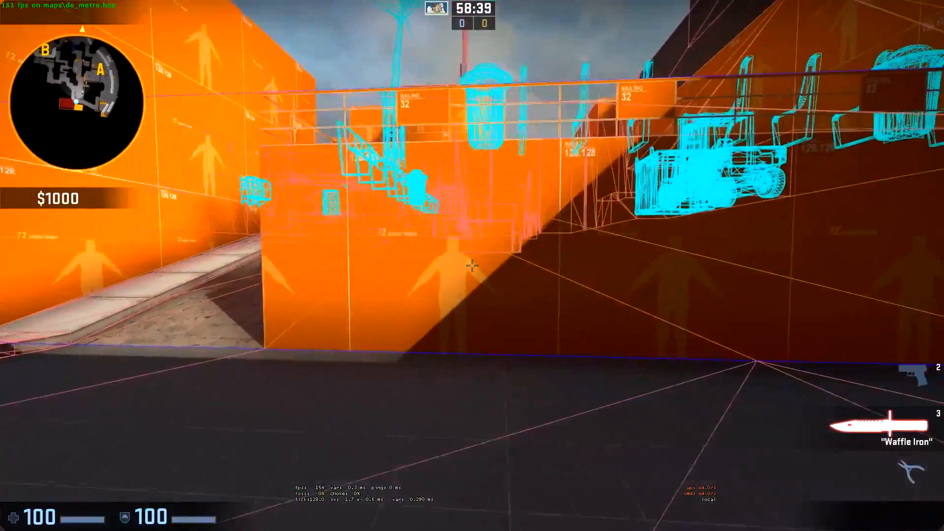
mouse_move(472, 265)
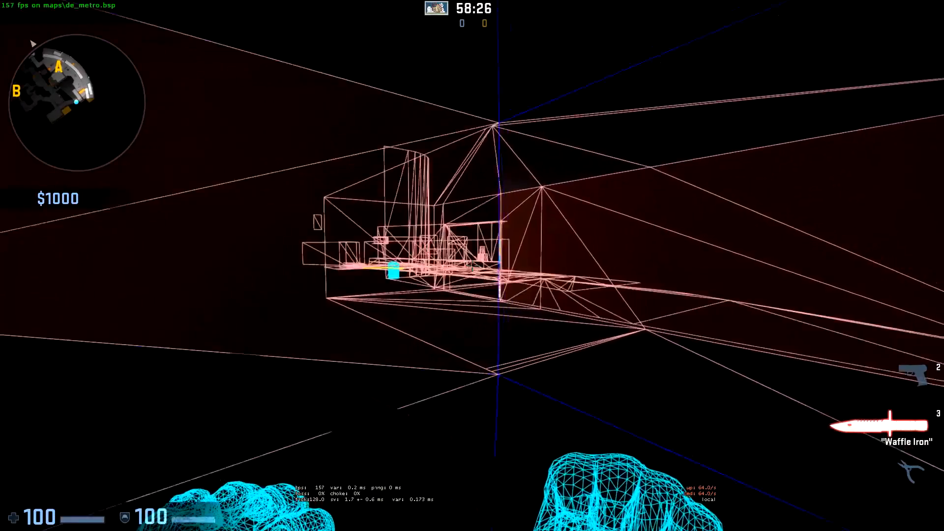
mouse_move(472, 266)
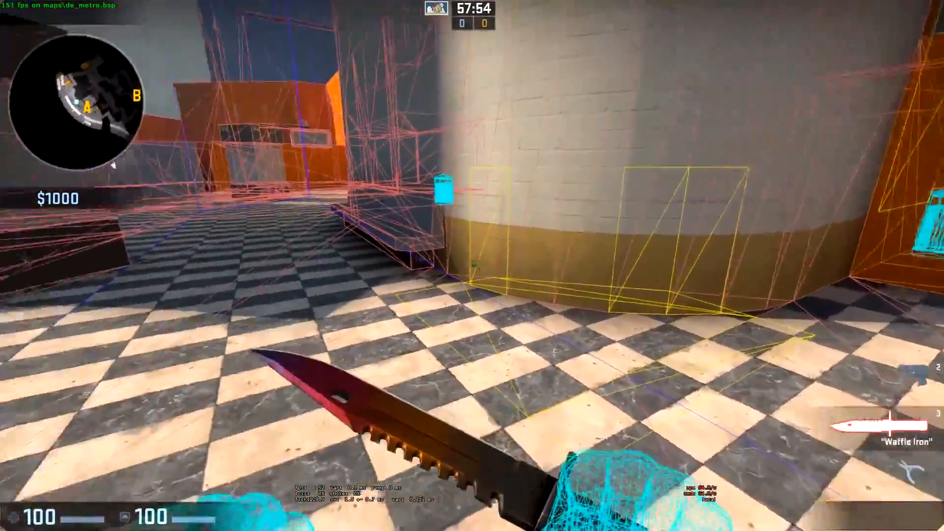
mouse_move(472, 266)
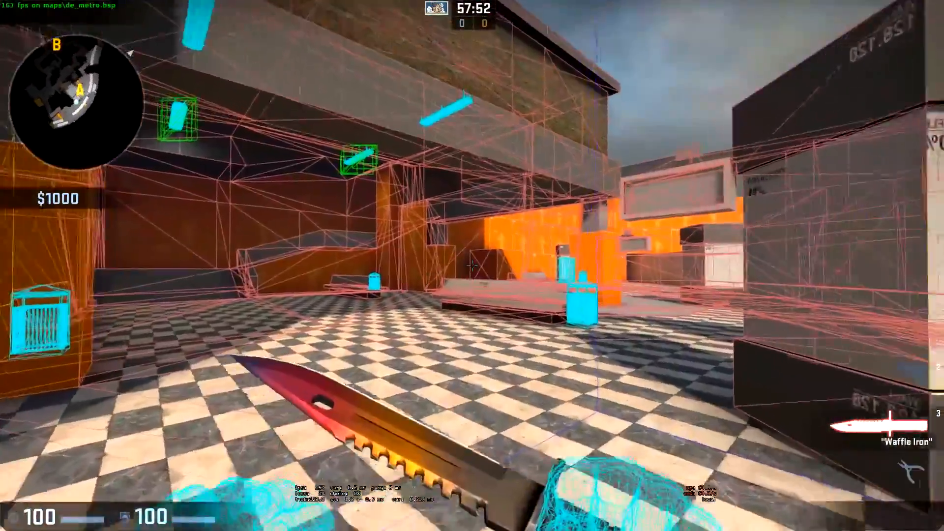
mouse_move(470, 265)
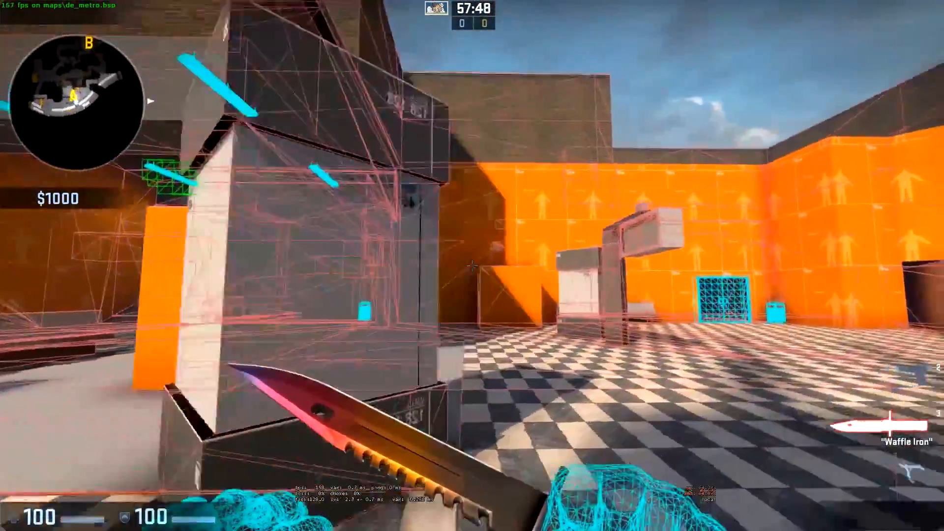
mouse_move(472, 266)
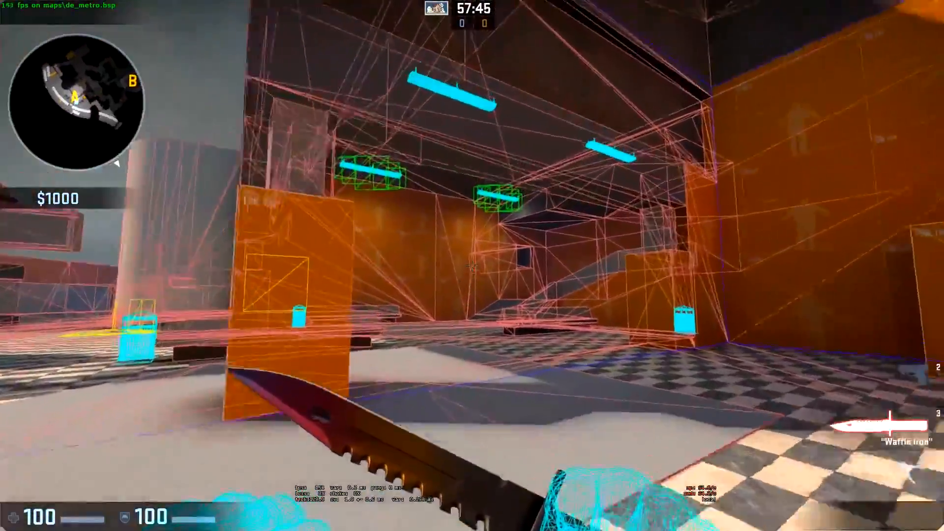
mouse_move(472, 265)
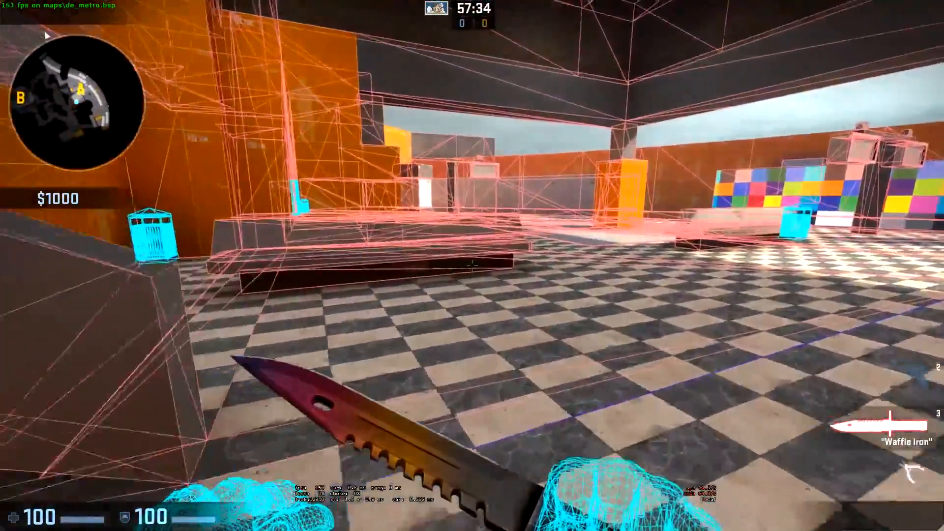
mouse_move(472, 266)
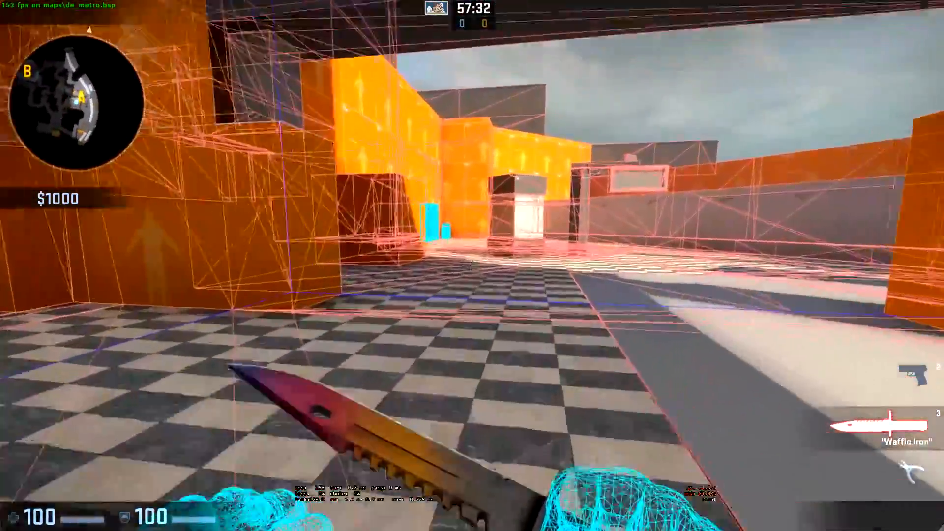
mouse_move(472, 265)
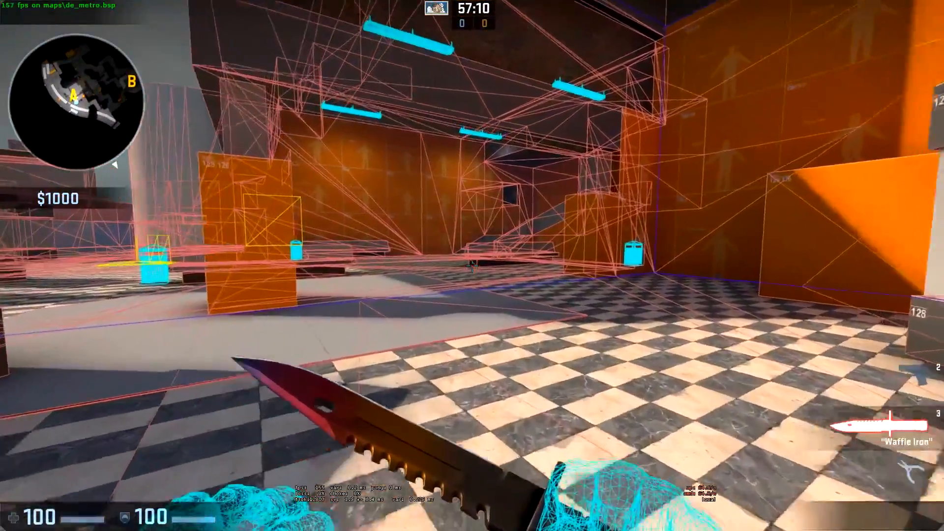
mouse_move(472, 266)
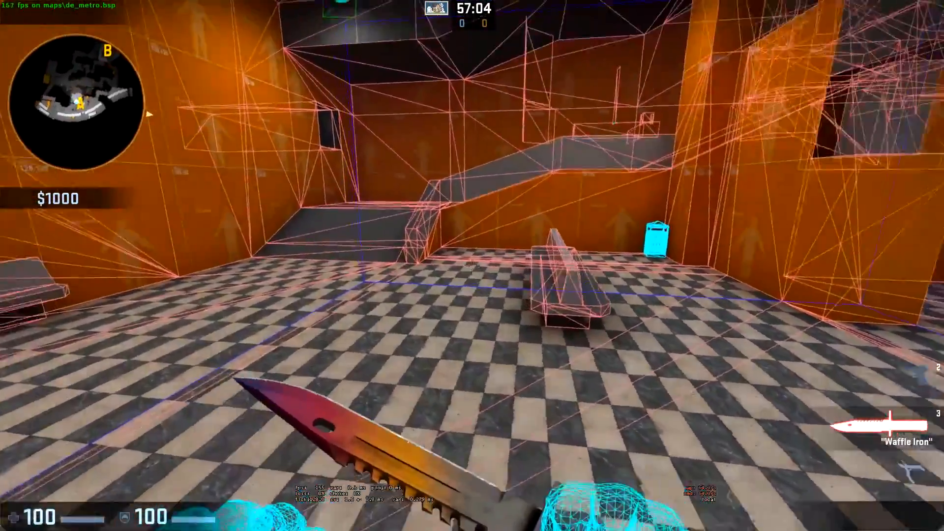
mouse_move(472, 266)
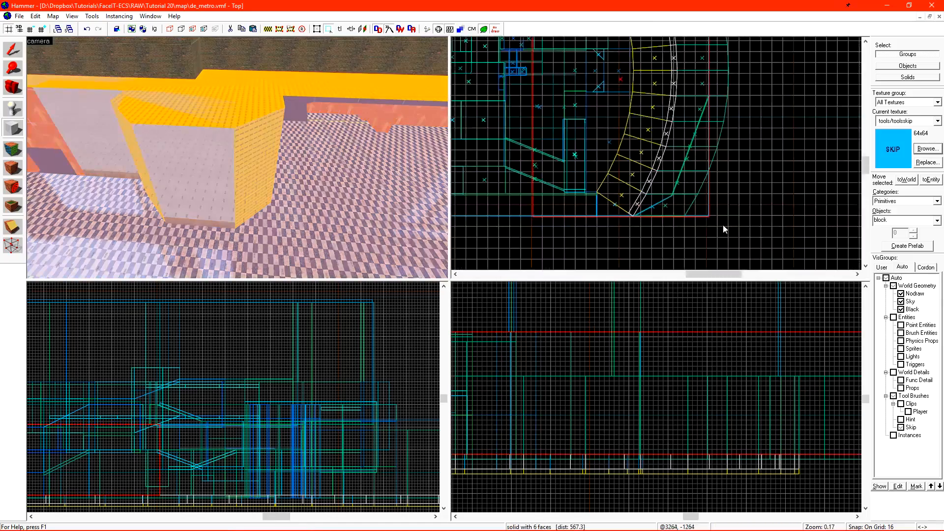
Draw a toolshint brush across the diagonal area and shape it into a thin sheet
scroll(up, 3)
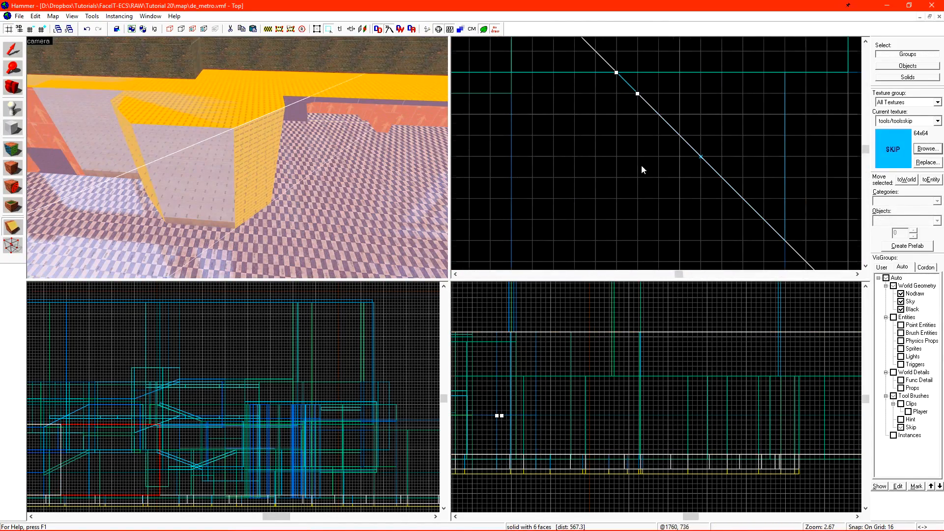
scroll(down, 3)
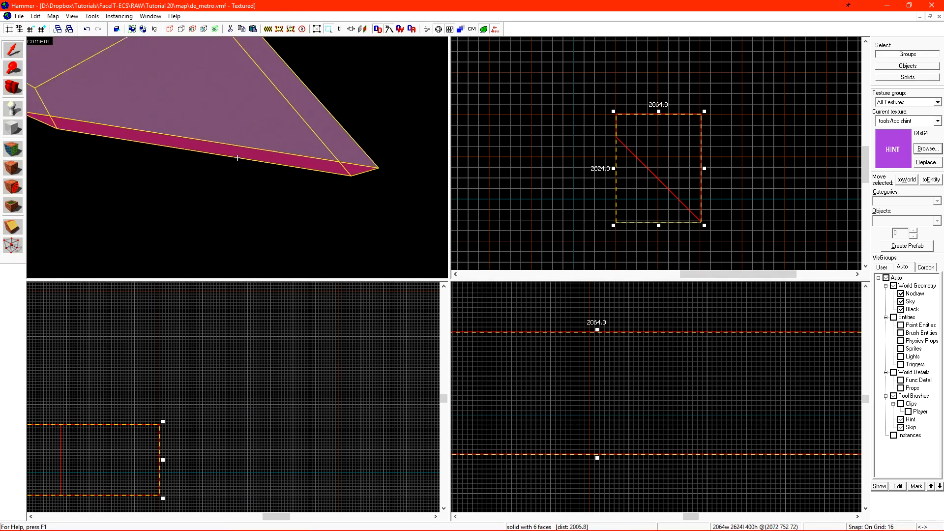
drag(241, 156, 138, 117)
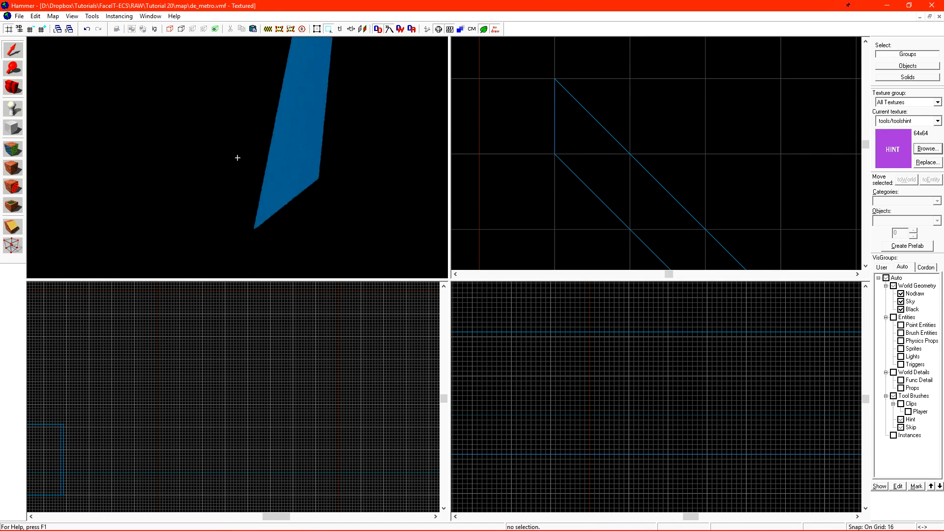
drag(237, 157, 211, 136)
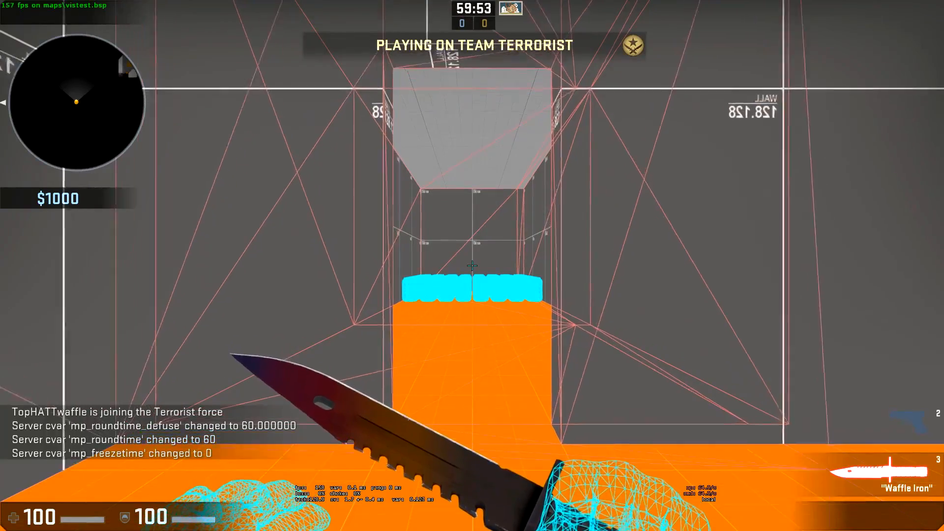
mouse_move(472, 264)
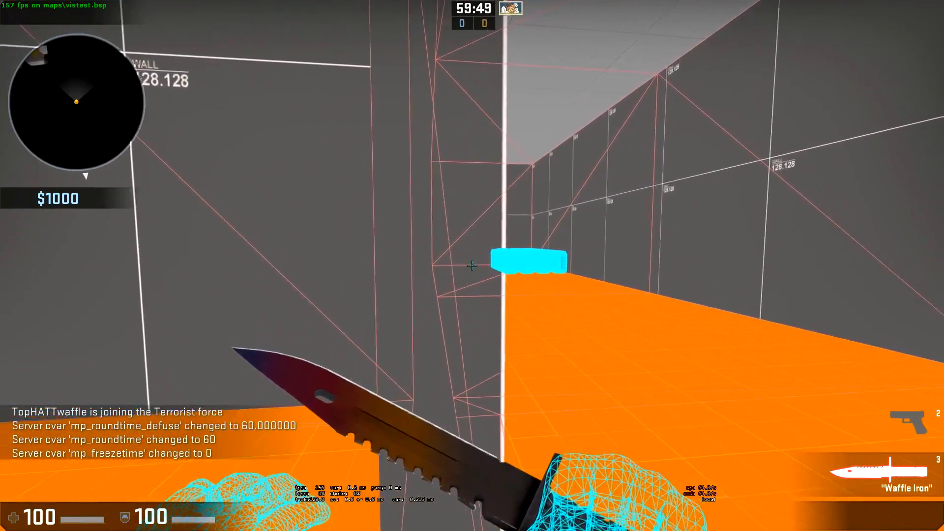
mouse_move(472, 266)
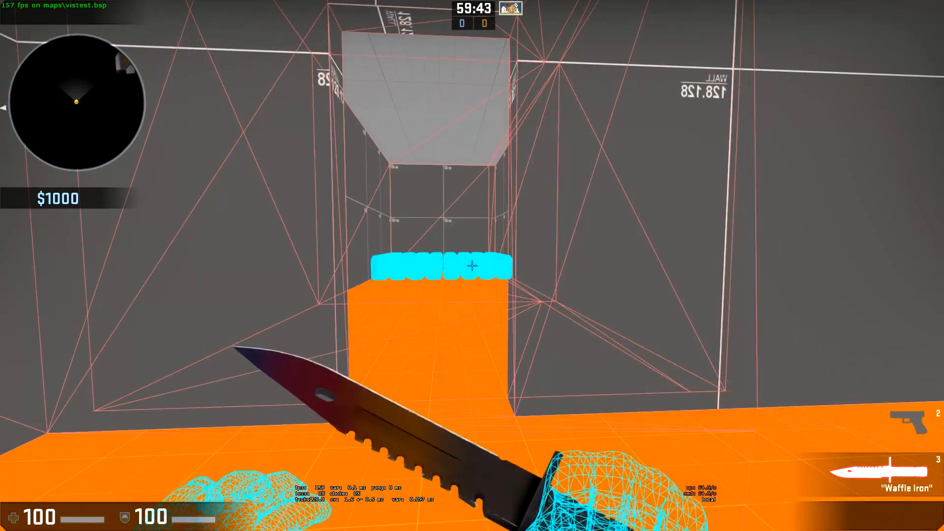
Enter r_drawportals in the console while walking the vistest corridor
key(`)
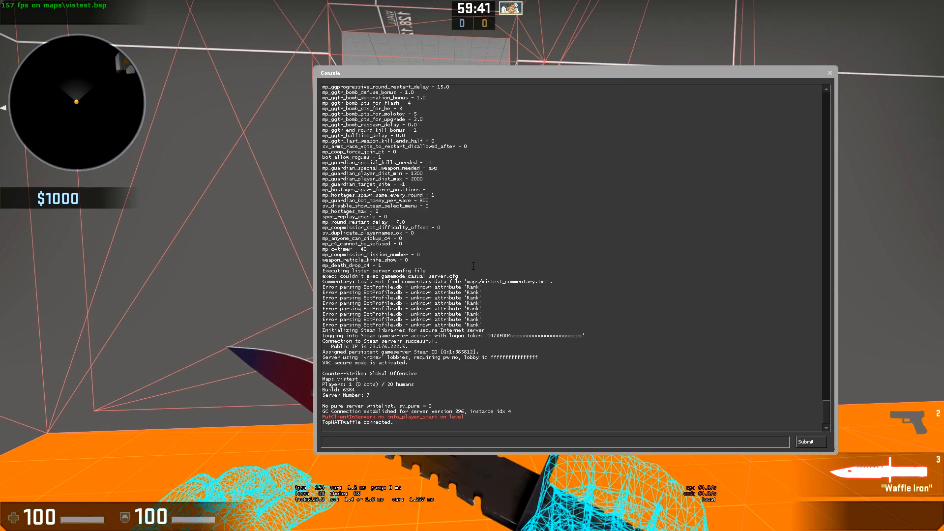
text(r_draw)
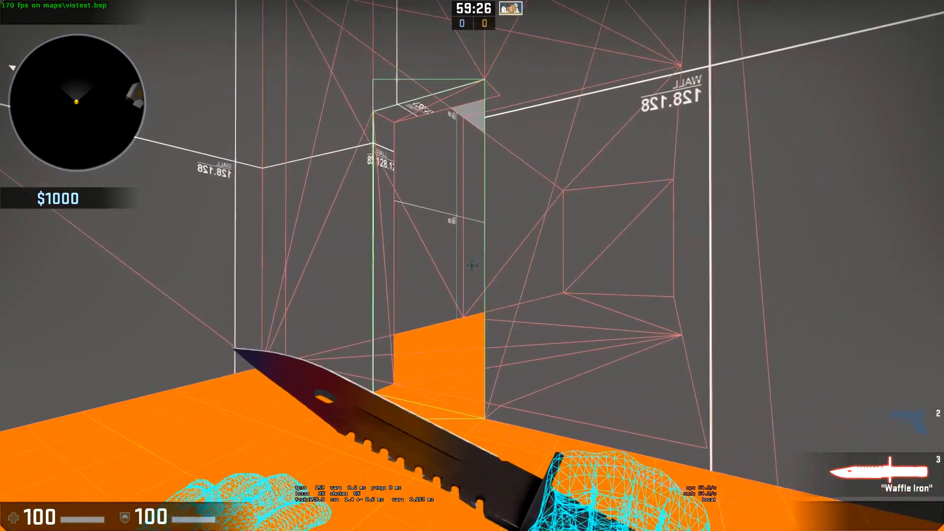
mouse_move(472, 265)
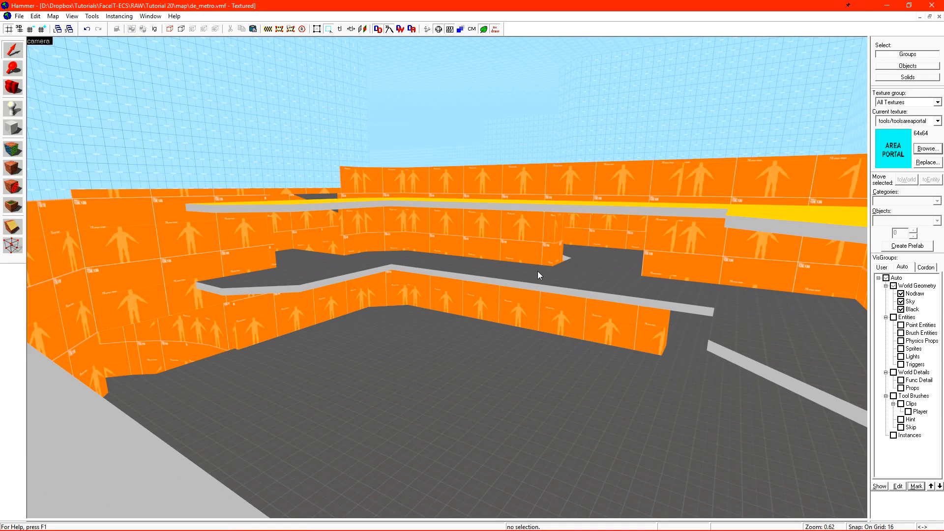
mouse_move(174, 346)
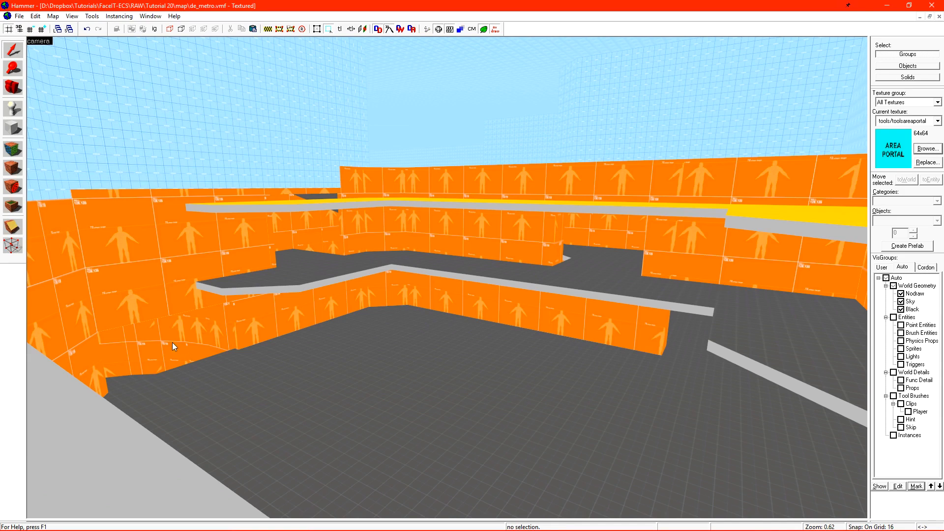
Draw a 16x272x128 toolsareaportal brush filling the doorway
click(175, 347)
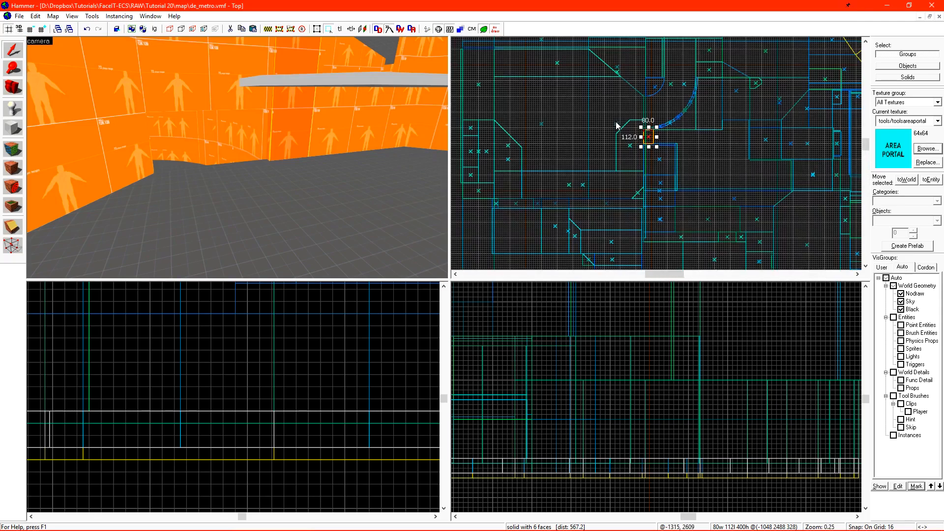
scroll(up, 3)
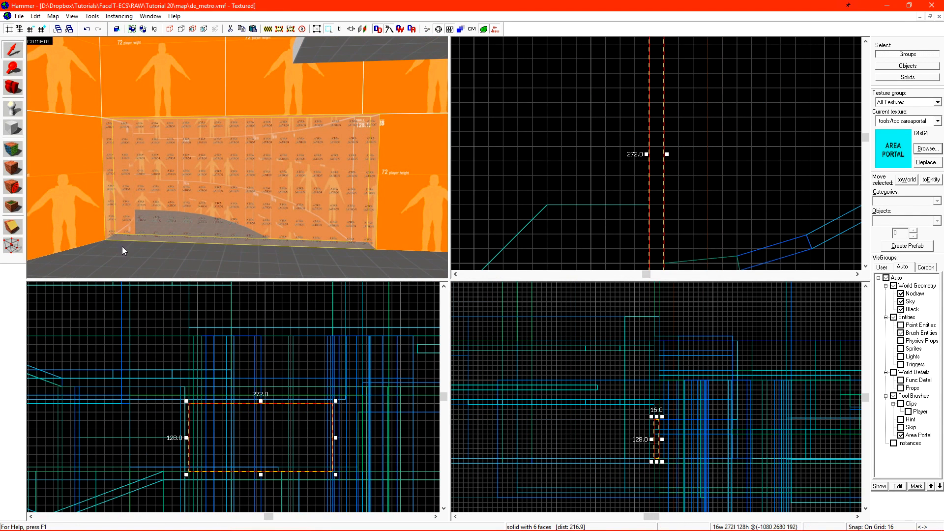
mouse_move(341, 84)
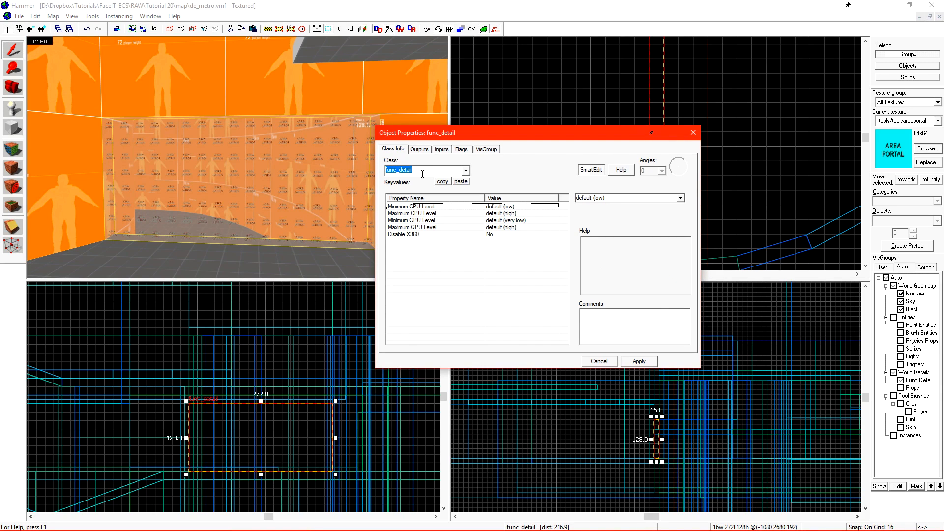
Change the doorway brush's entity class from func_detail to func_areaportal
click(465, 170)
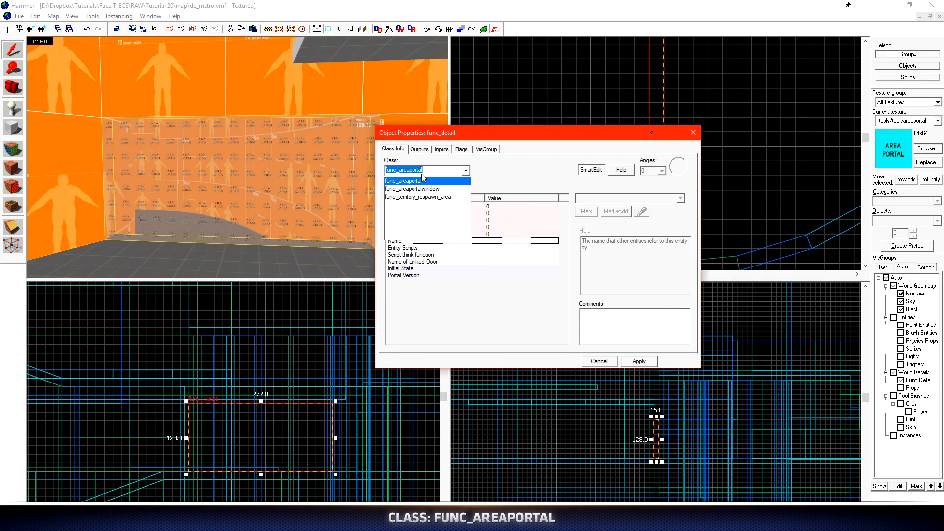
click(403, 181)
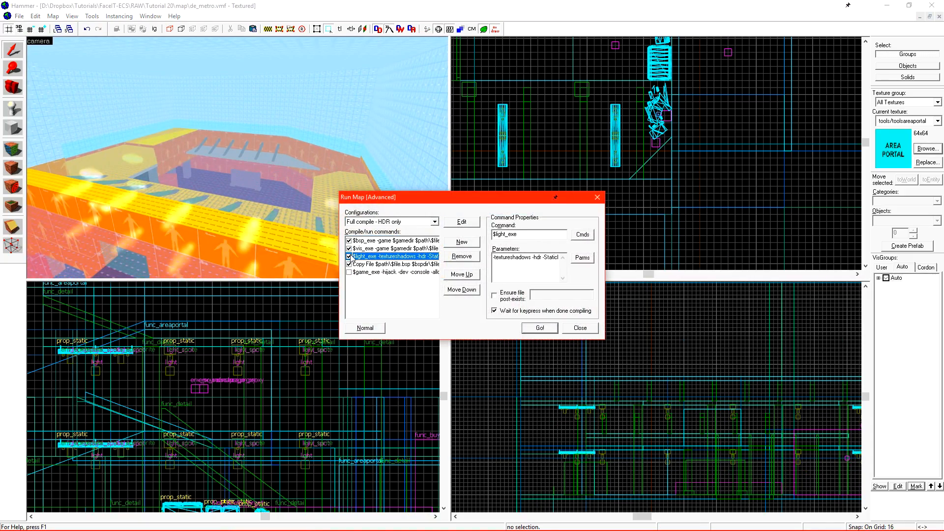
Compile de_metro and launch it in Counter-Strike: Global Offensive
click(538, 328)
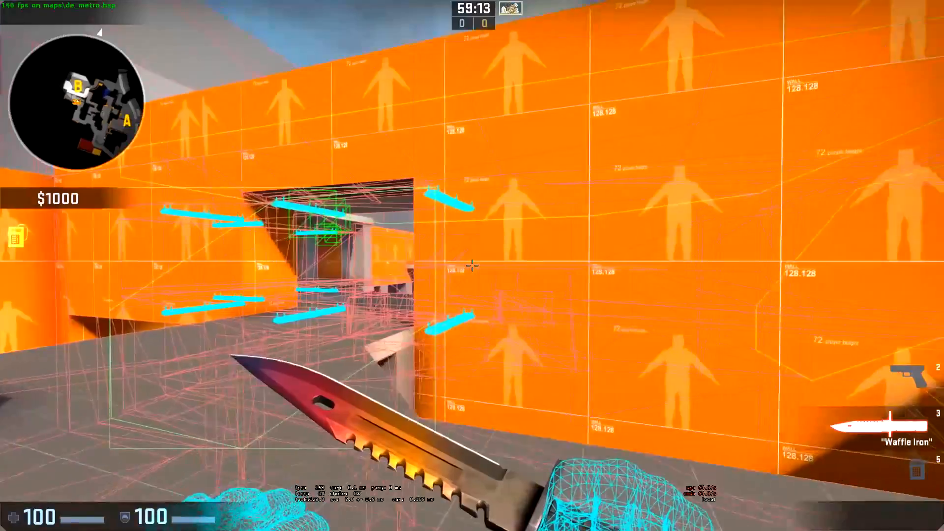
mouse_move(472, 265)
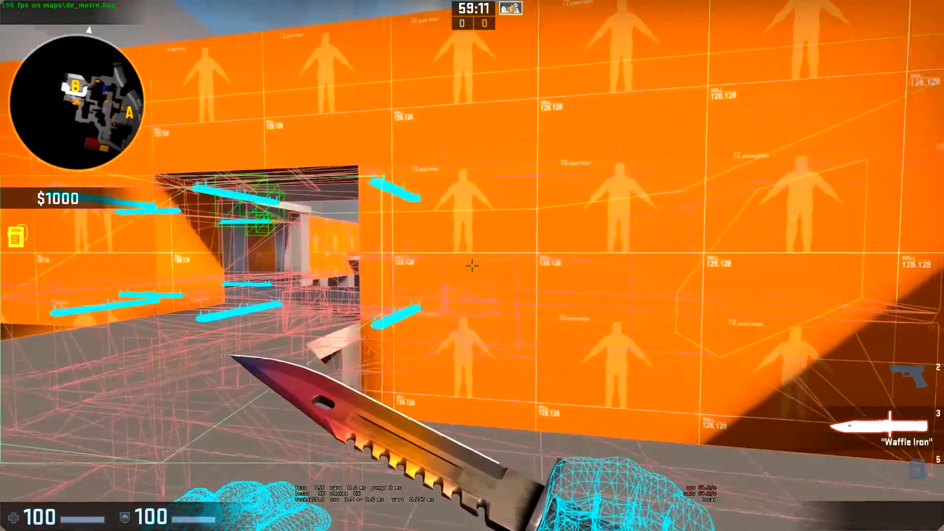
mouse_move(472, 266)
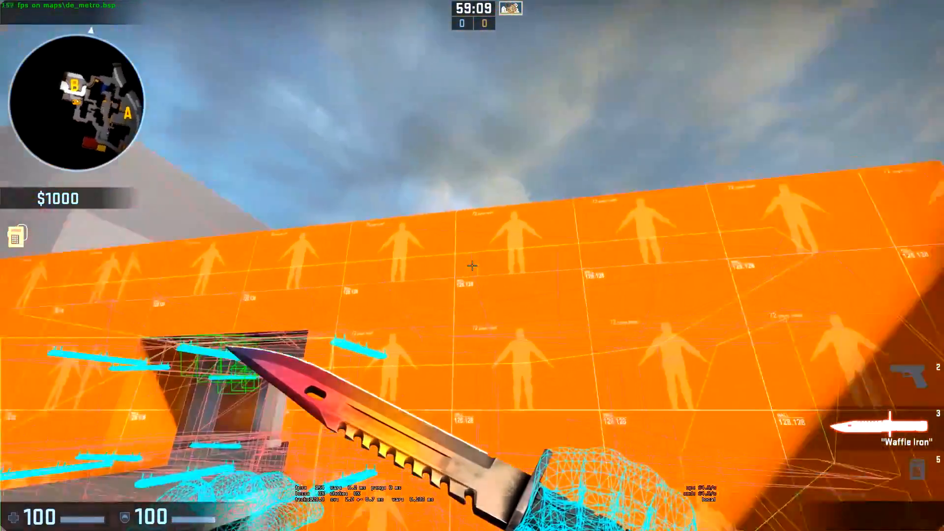
mouse_move(472, 267)
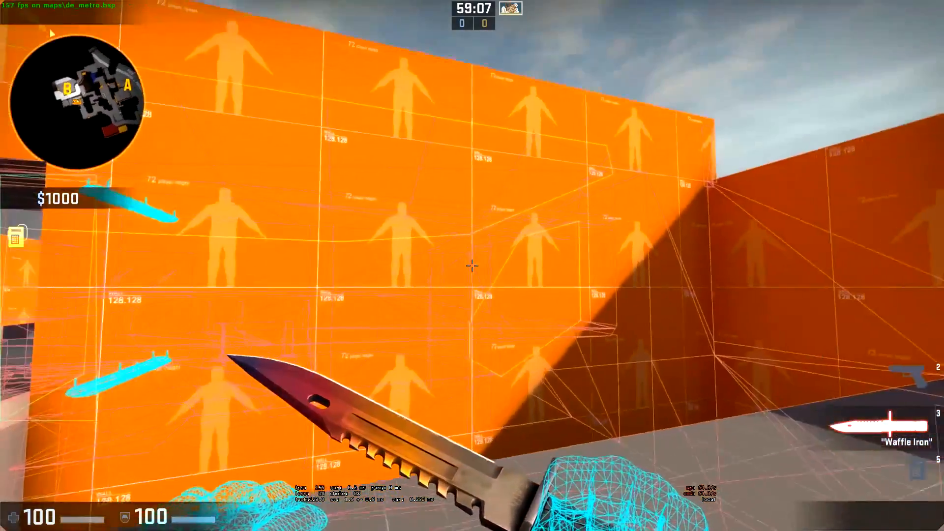
mouse_move(473, 265)
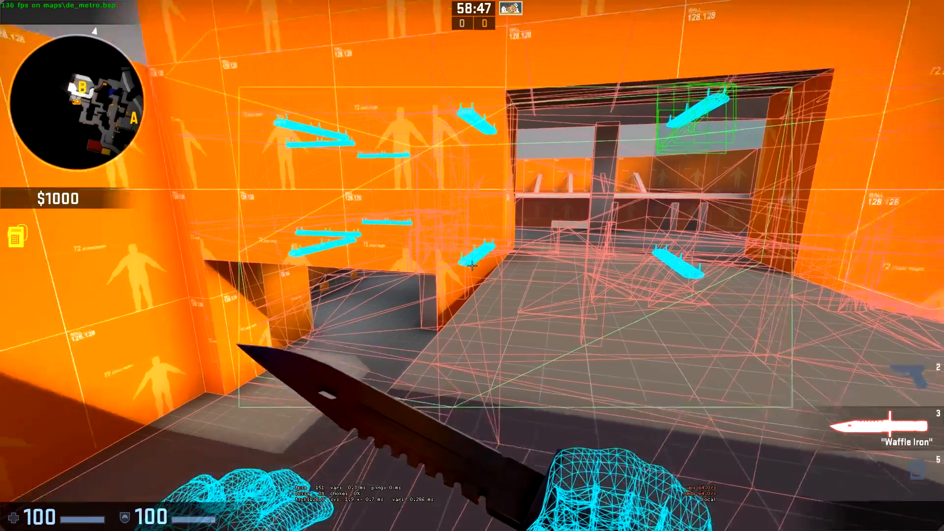
mouse_move(472, 266)
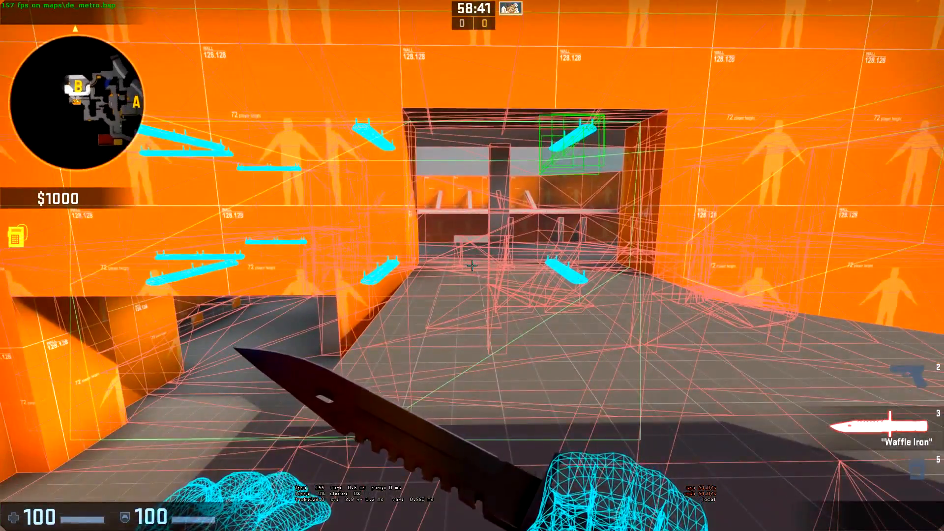
mouse_move(472, 266)
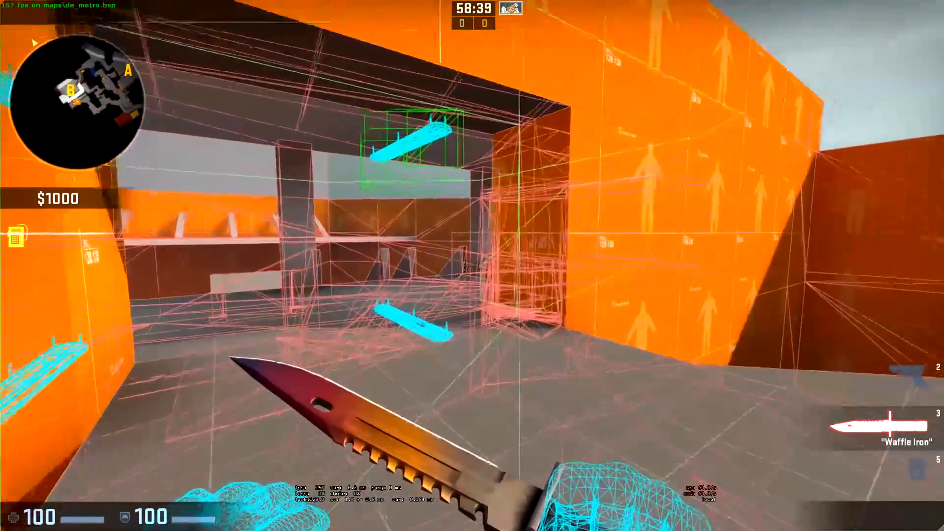
mouse_move(472, 265)
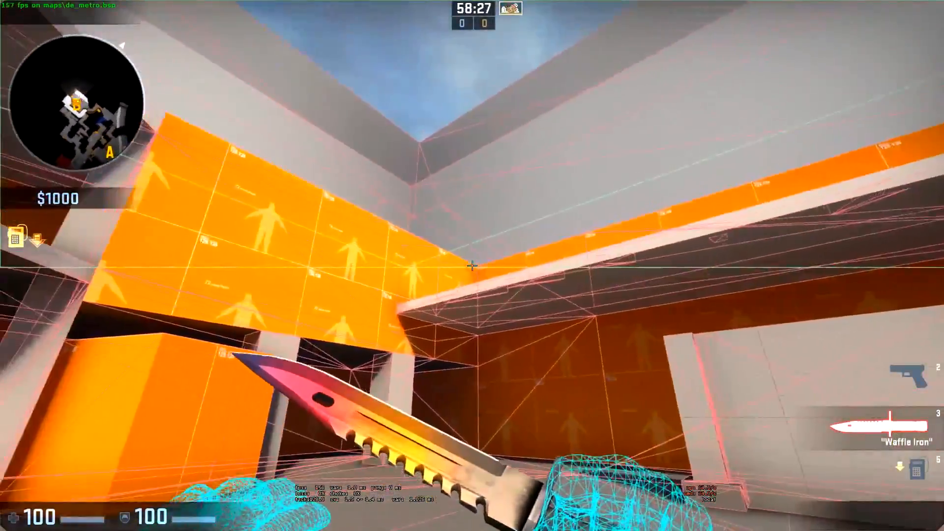
mouse_move(472, 266)
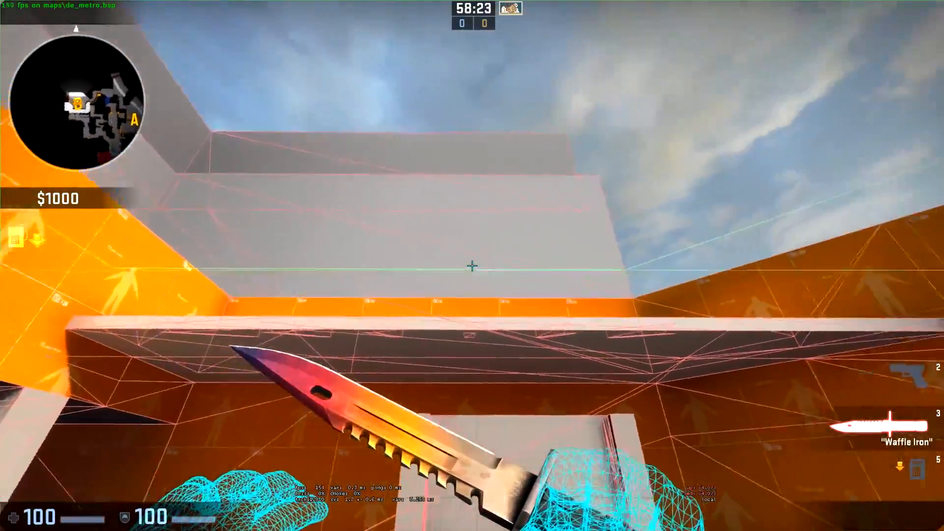
mouse_move(472, 265)
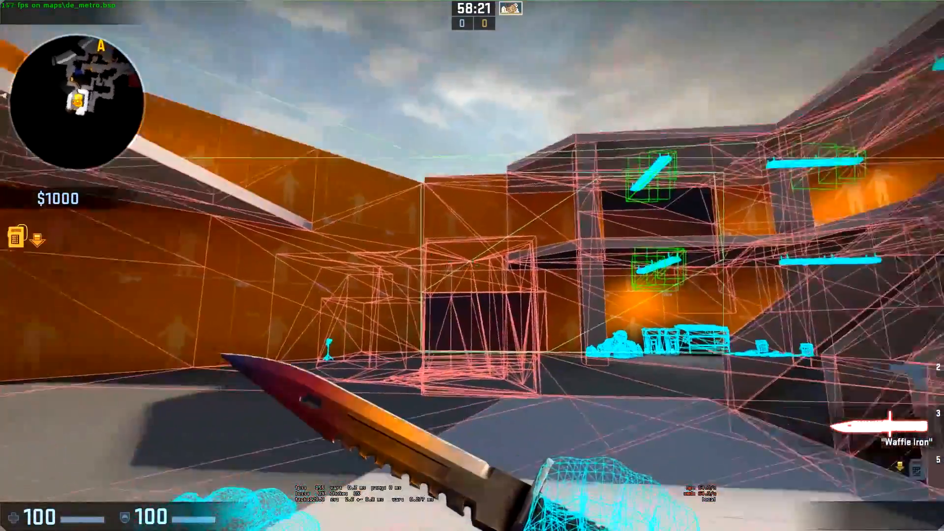
mouse_move(472, 266)
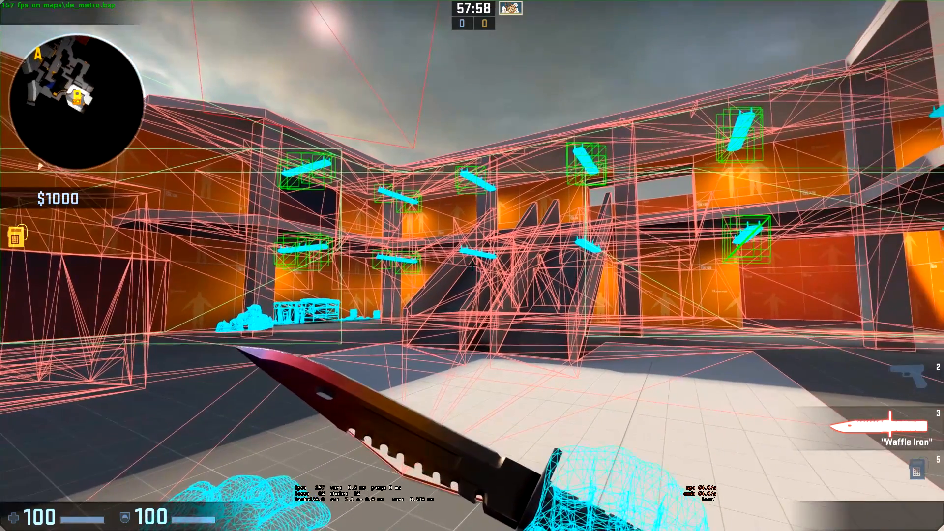
Enter the ent_fire func_areaportal close command in the developer console
key(`)
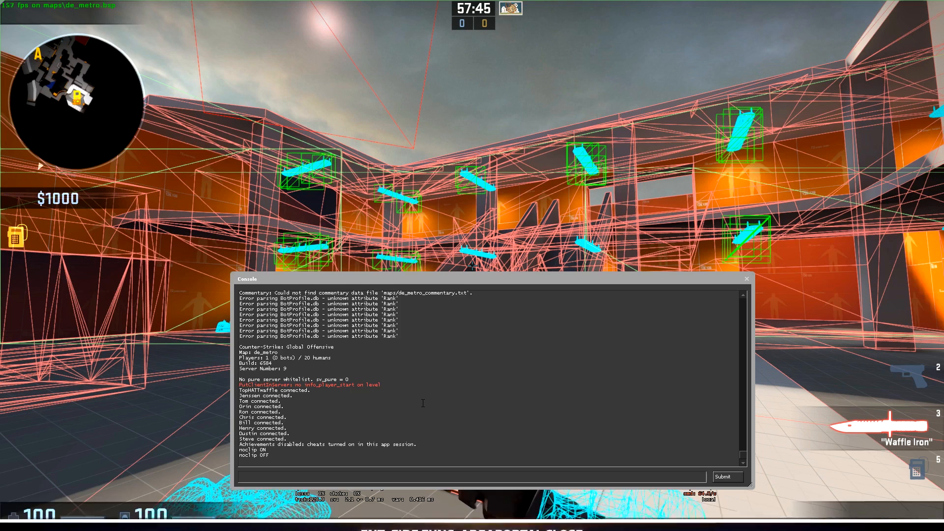
text(ent)
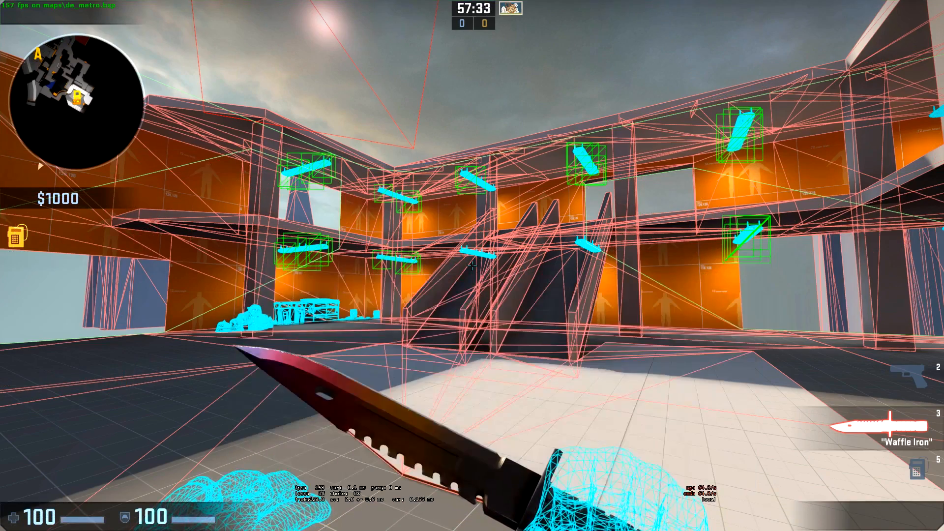
mouse_move(472, 266)
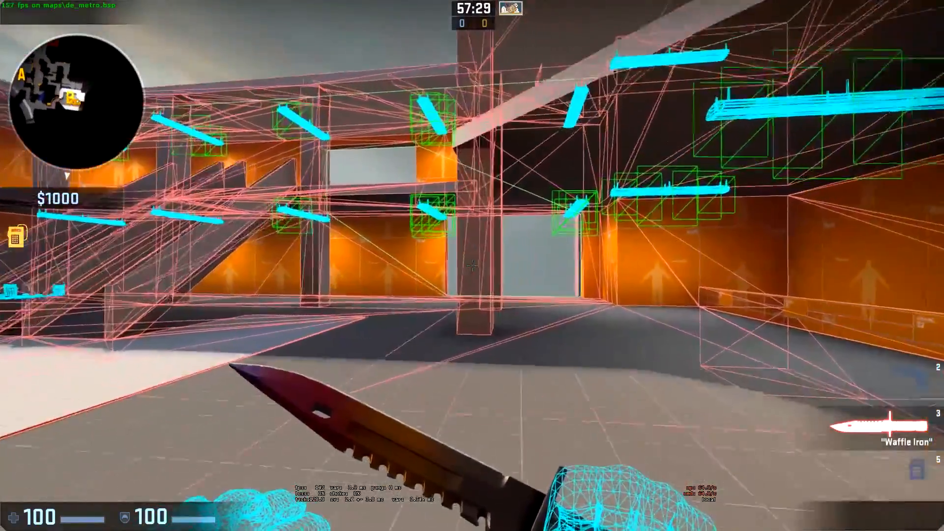
mouse_move(472, 265)
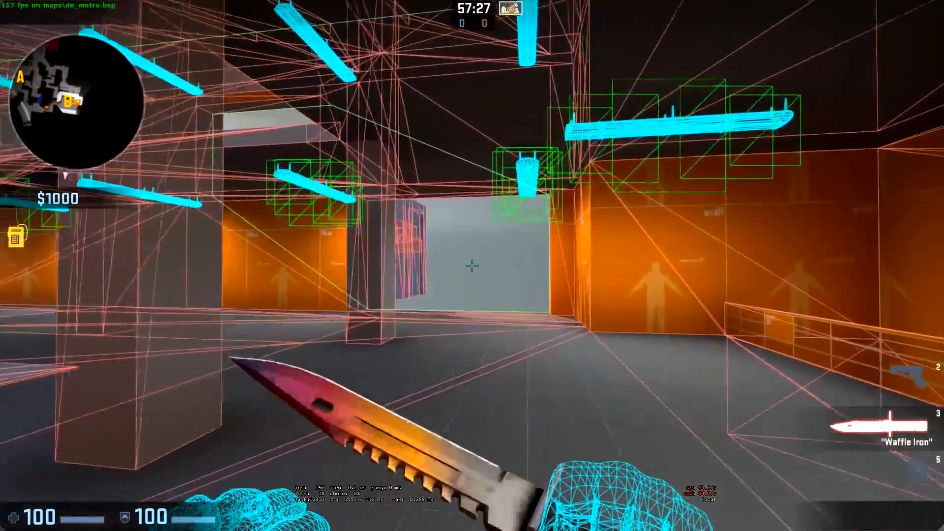
mouse_move(473, 266)
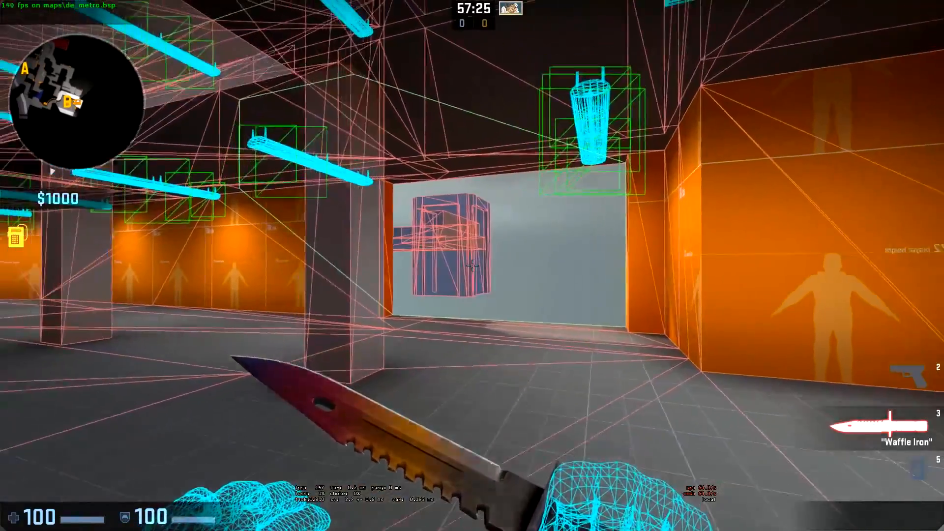
mouse_move(472, 265)
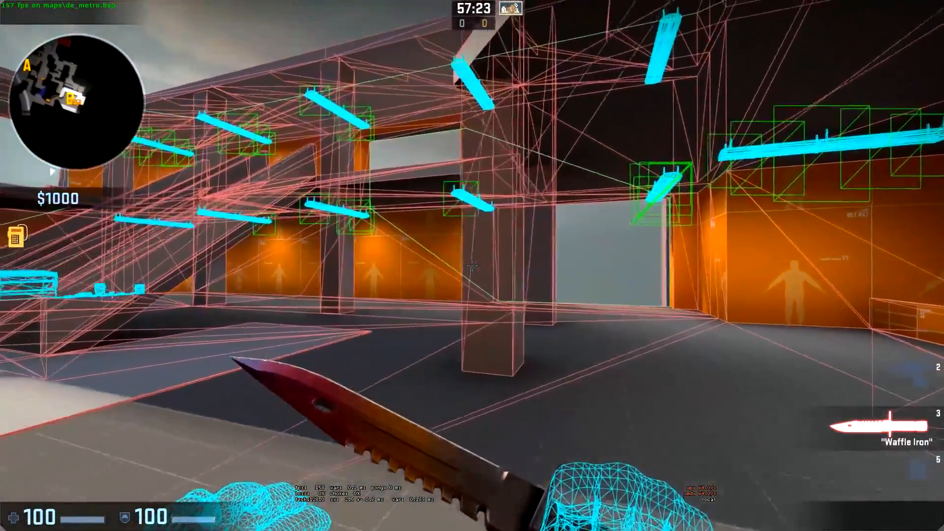
mouse_move(472, 265)
text(ent_fire func_areaportal)
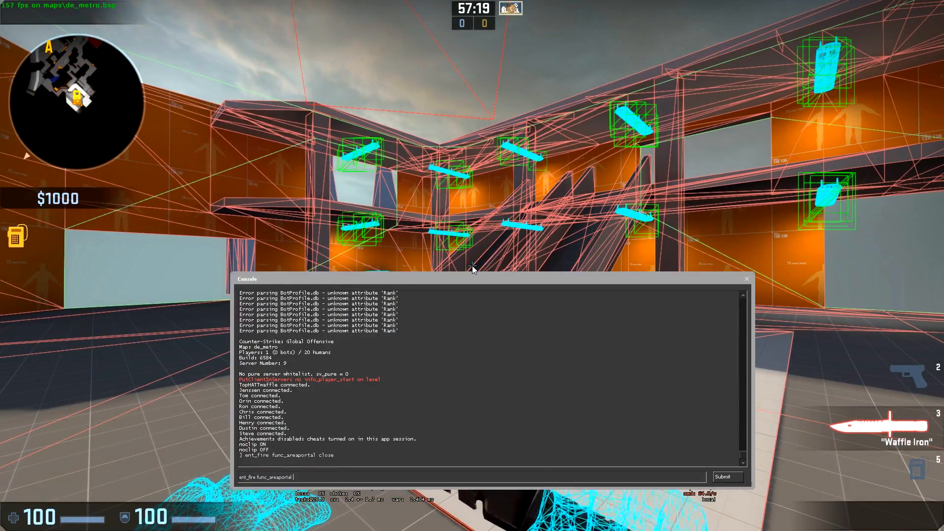
Run ent_fire func_areaportal open and switch back to Hammer
text(ope)
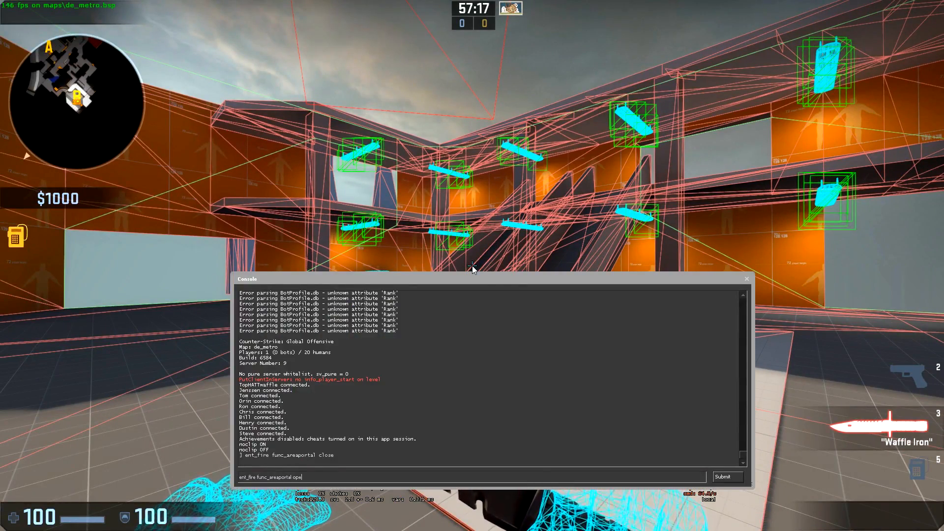
key(alt+tab)
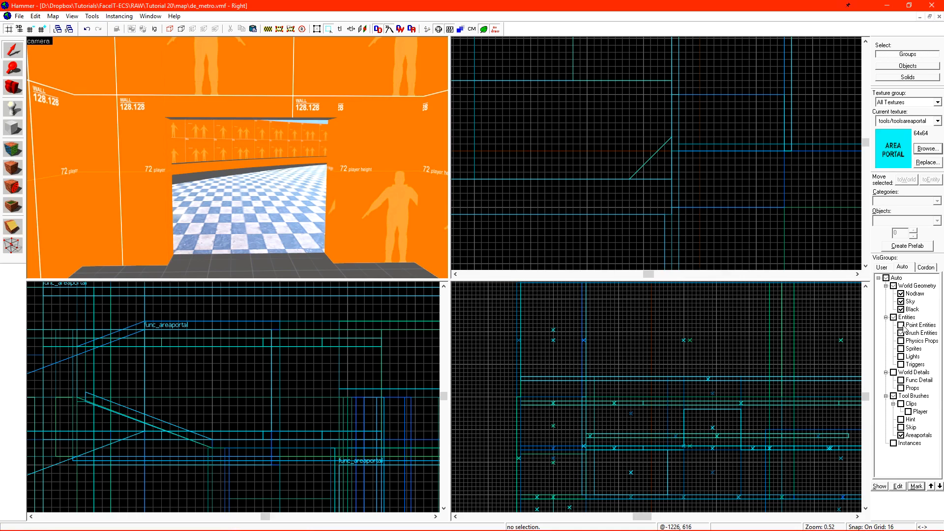
Show all hidden entities and props again and zoom toward the double doors
click(897, 334)
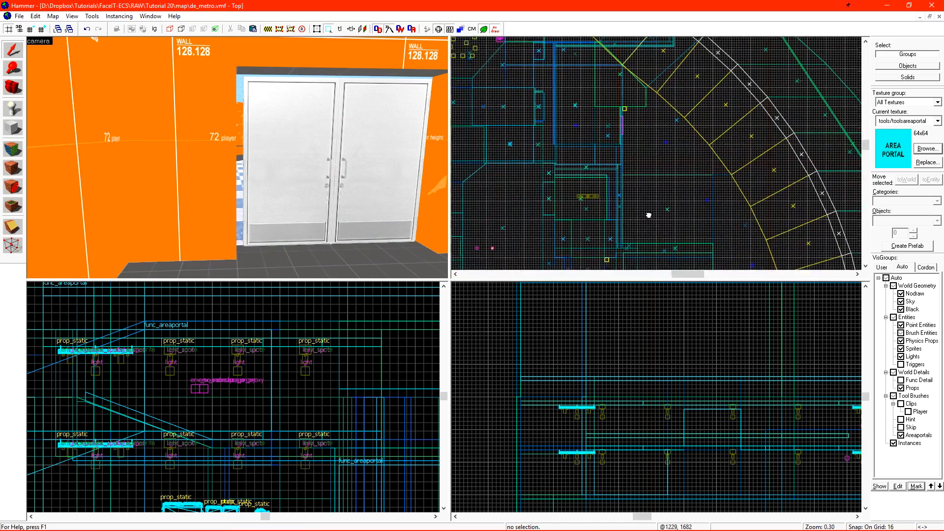
scroll(up, 3)
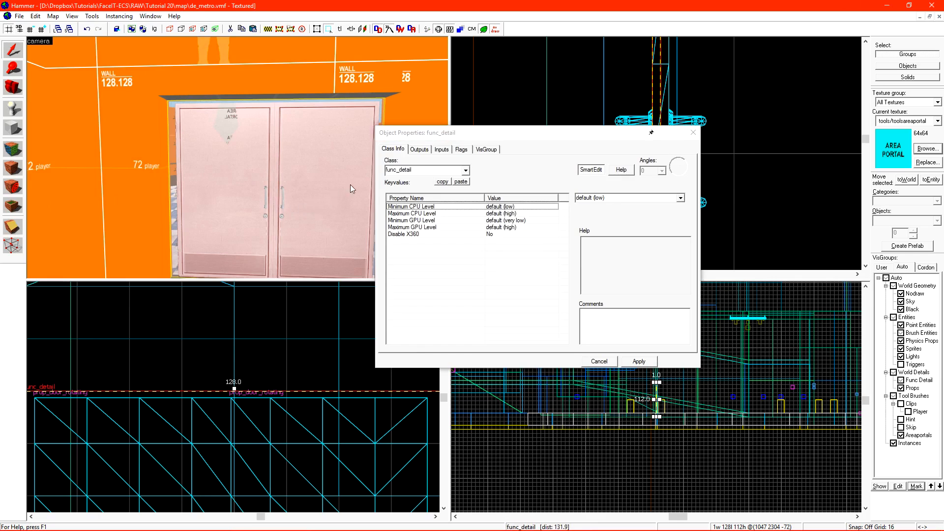
Make the brush a func_areaportal linked to doors_1 with initial state Closed
text(area)
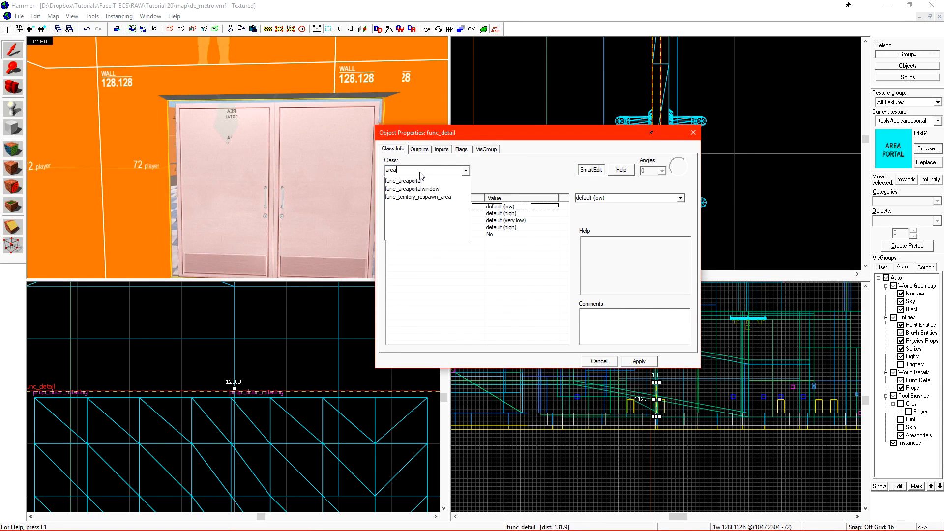
click(407, 181)
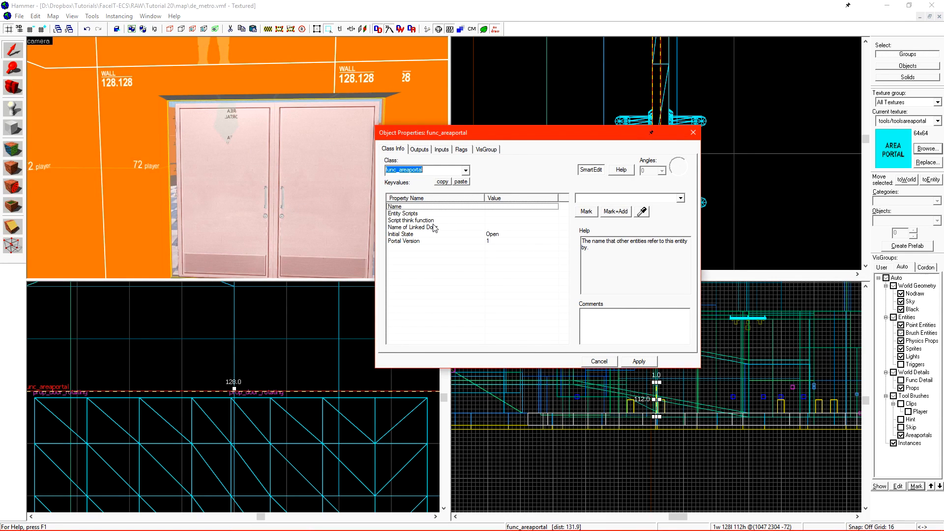
click(411, 227)
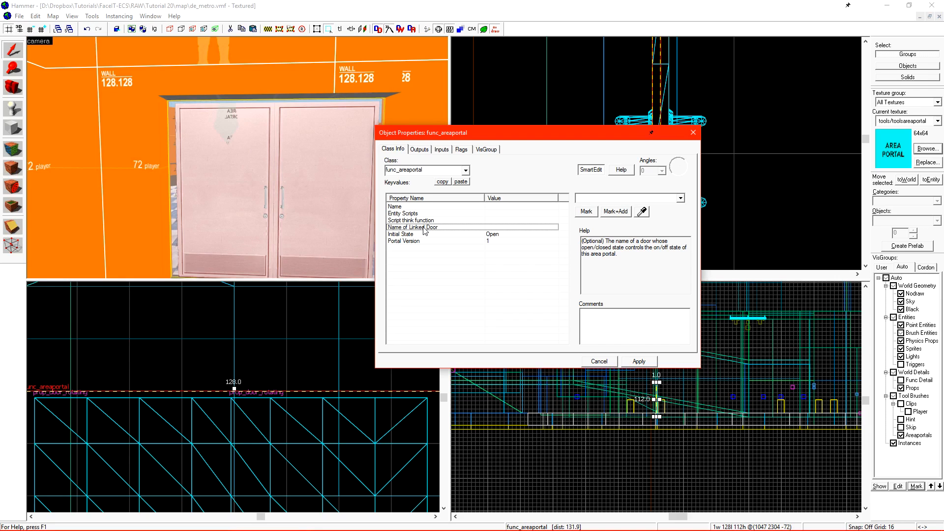
text(doors_1)
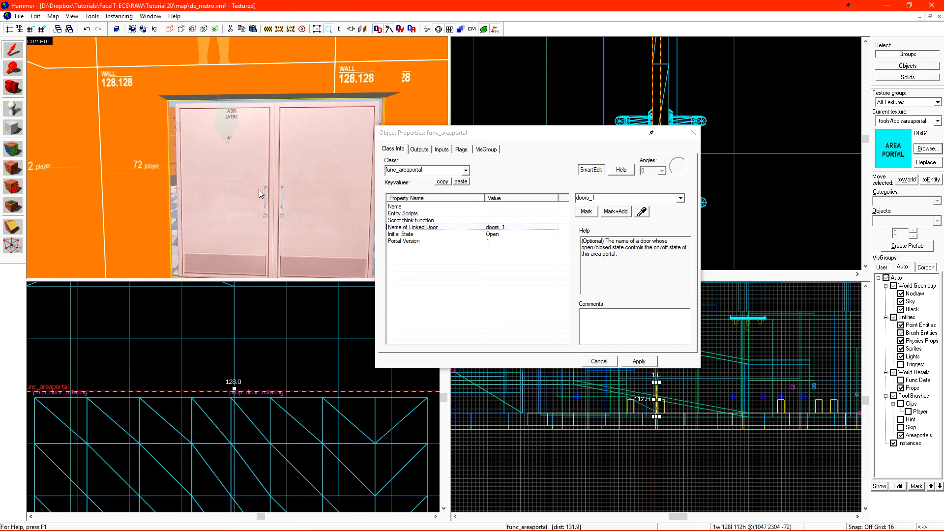
mouse_move(236, 202)
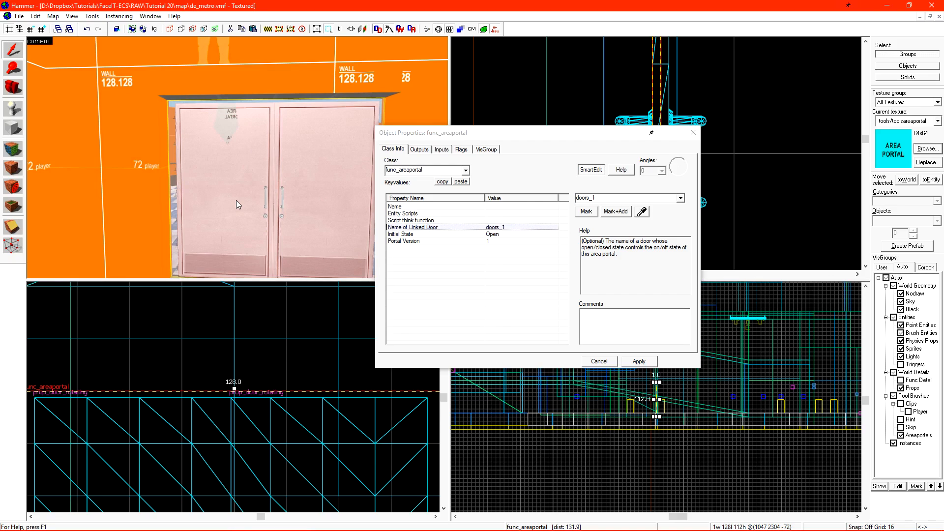
click(400, 234)
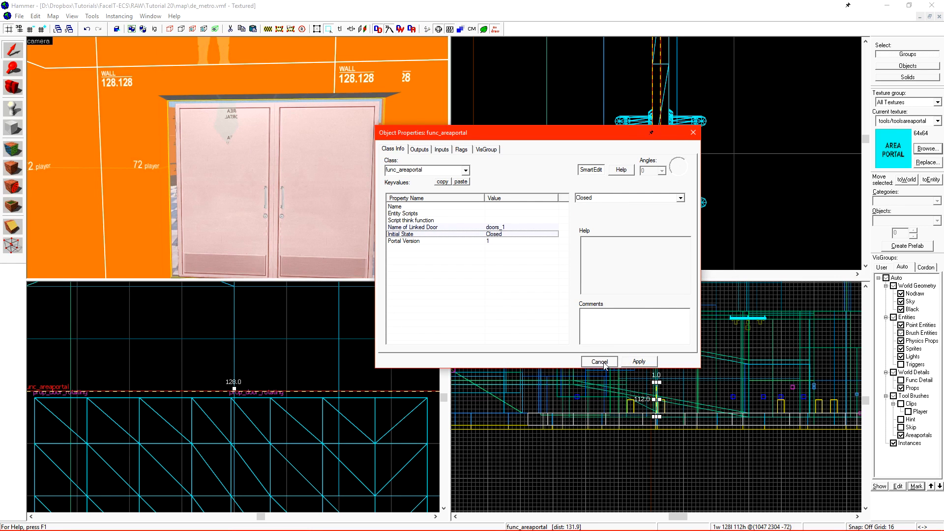
click(598, 361)
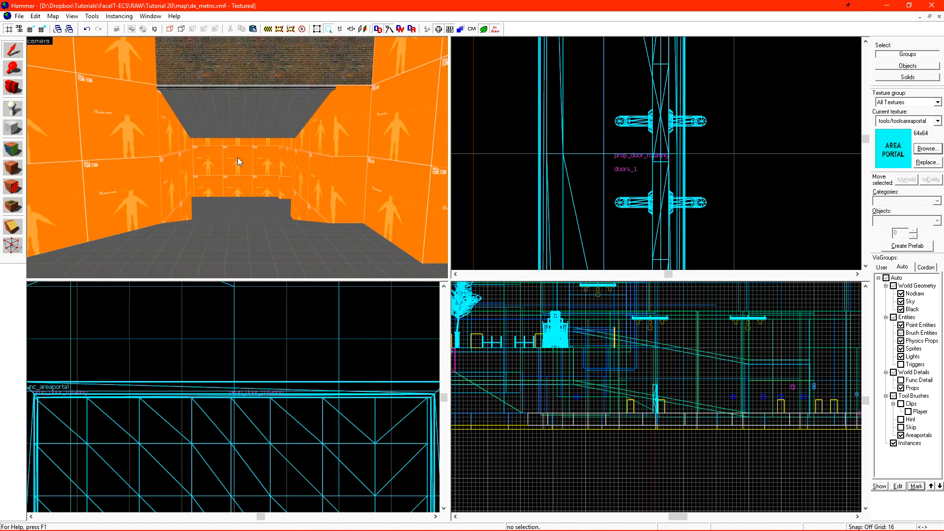
mouse_move(158, 224)
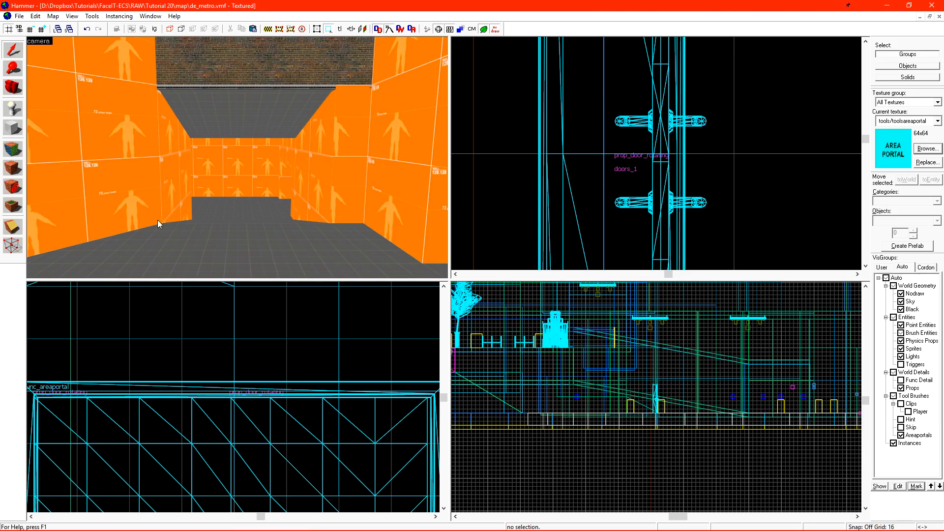
mouse_move(272, 171)
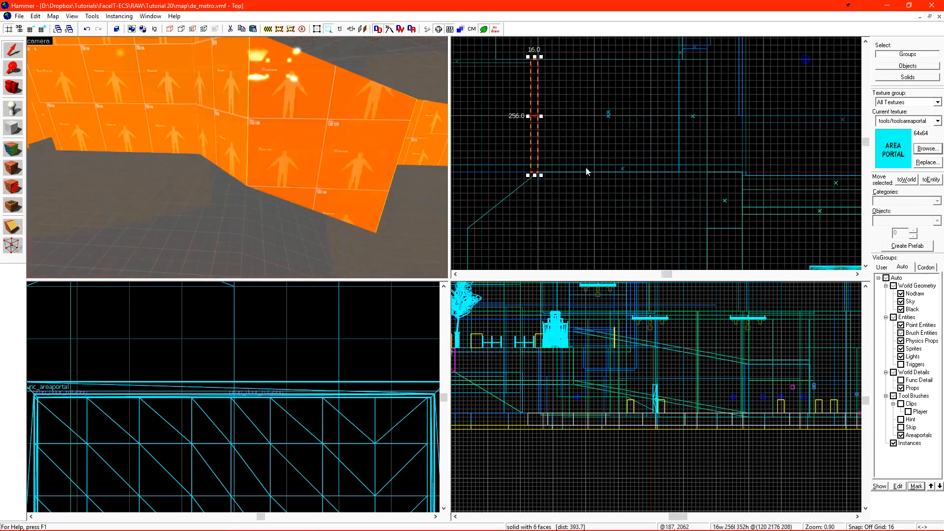
Zoom to the thin doorway brush and bring up its entity class list
scroll(up, 3)
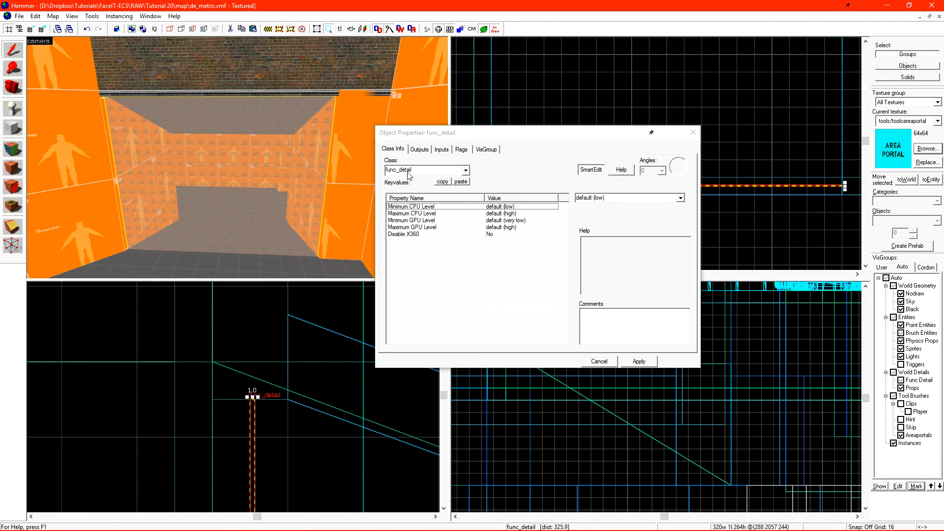
click(424, 170)
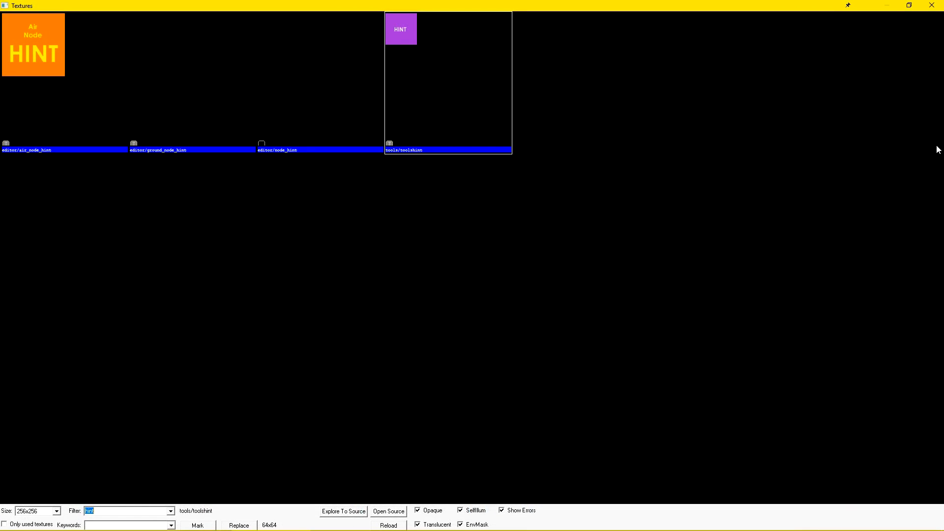
Texture the brush black and make it a func_brush named Areaportal_window
text(black)
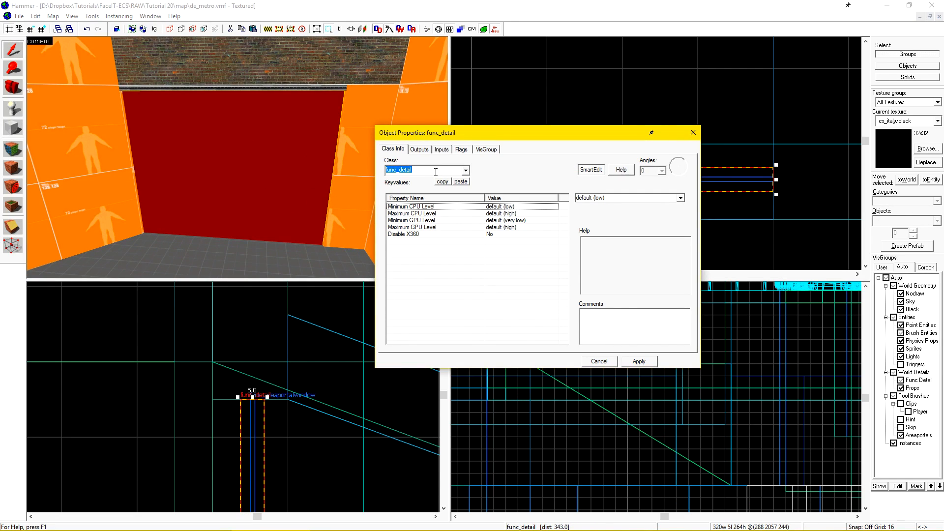
text(func_bru)
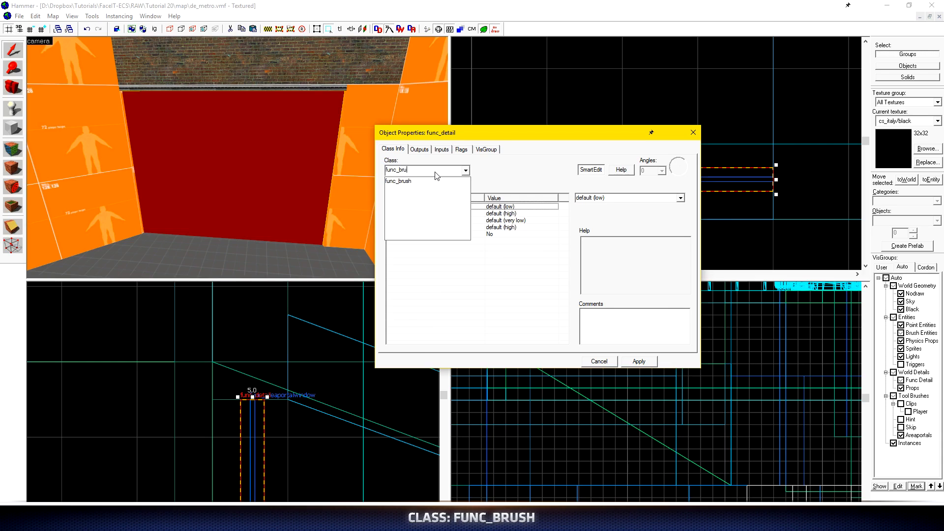
click(397, 181)
text(Areapor)
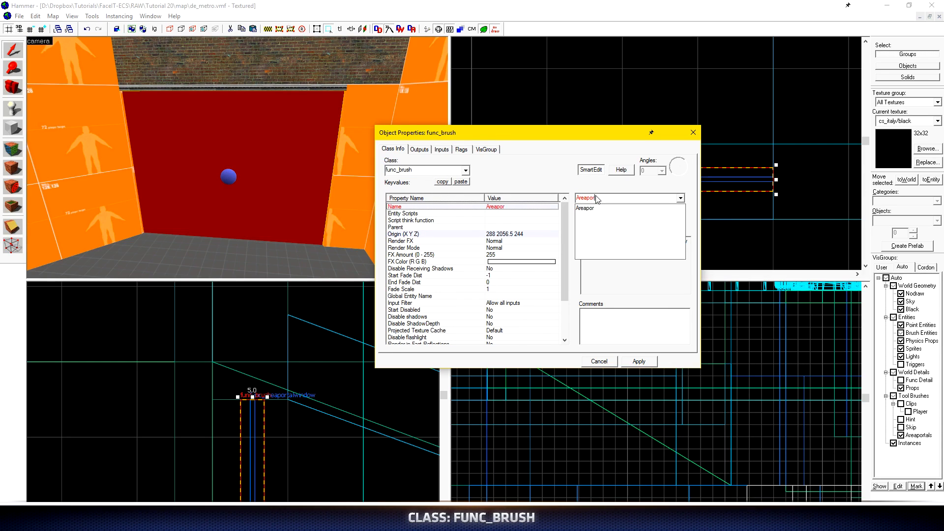
text(l_window)
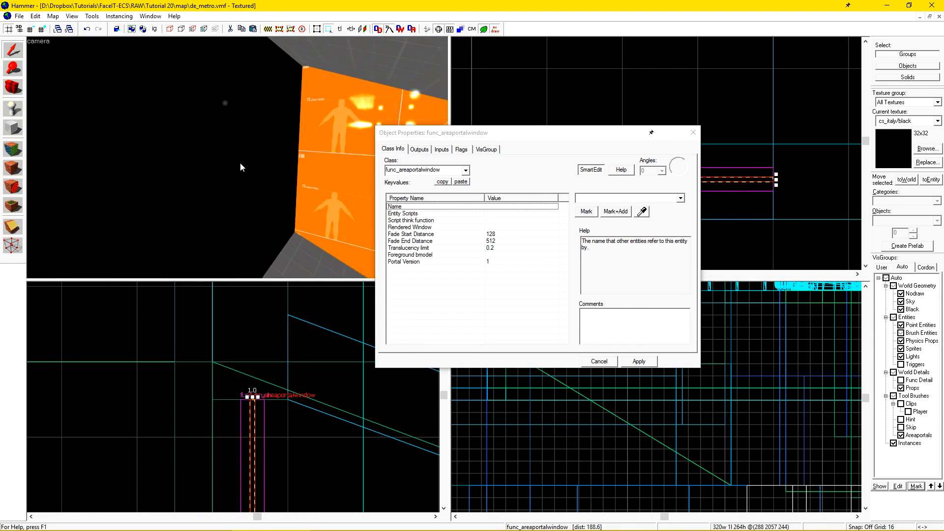
Set Rendered Window to Areaportal_window, review fade distances 128 to 512, and apply
click(410, 227)
text(Areaportal_window)
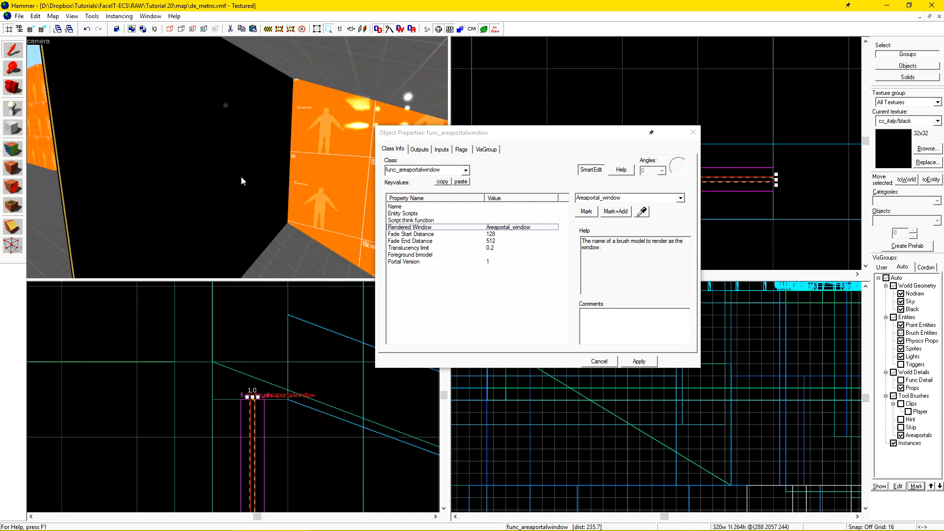
click(409, 248)
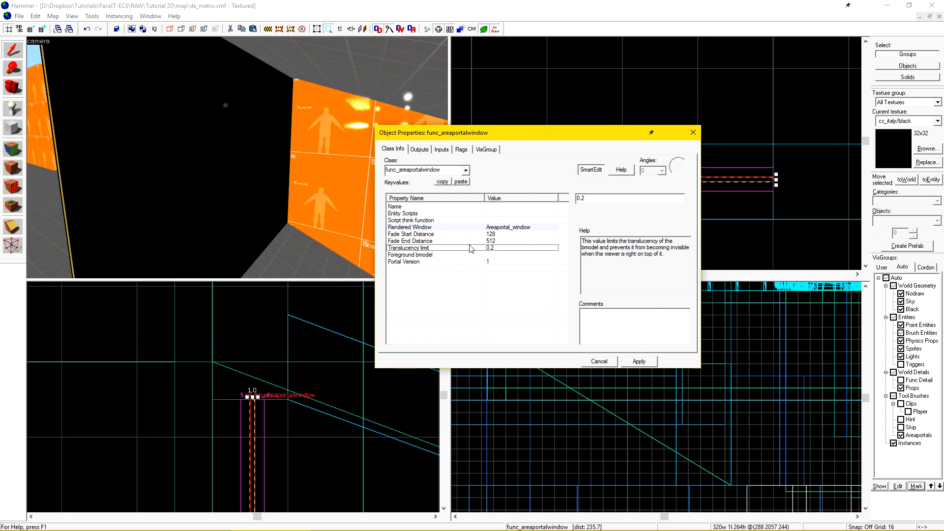
click(411, 234)
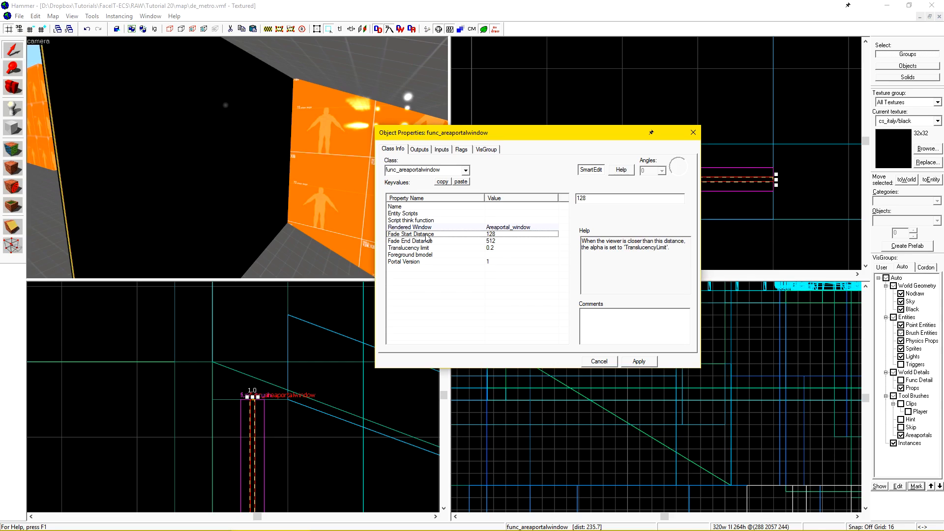
mouse_move(441, 238)
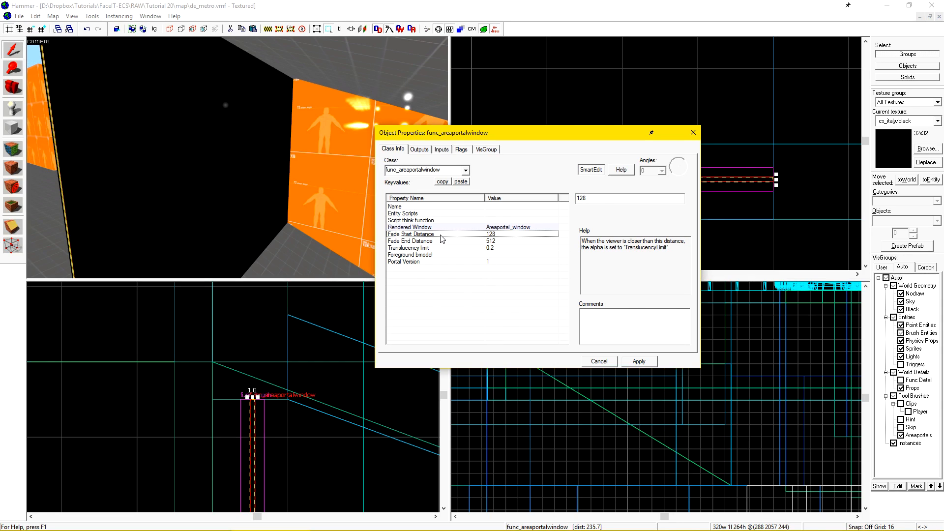
mouse_move(594, 208)
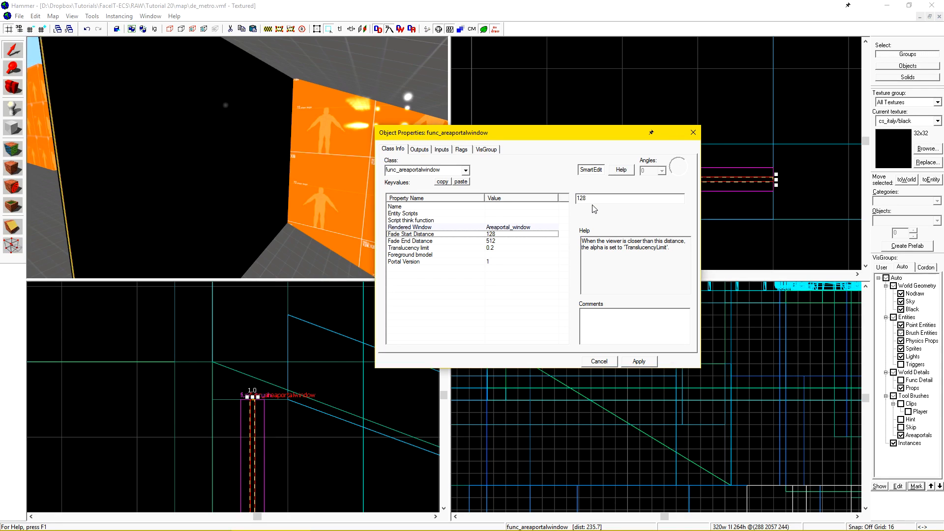
click(409, 248)
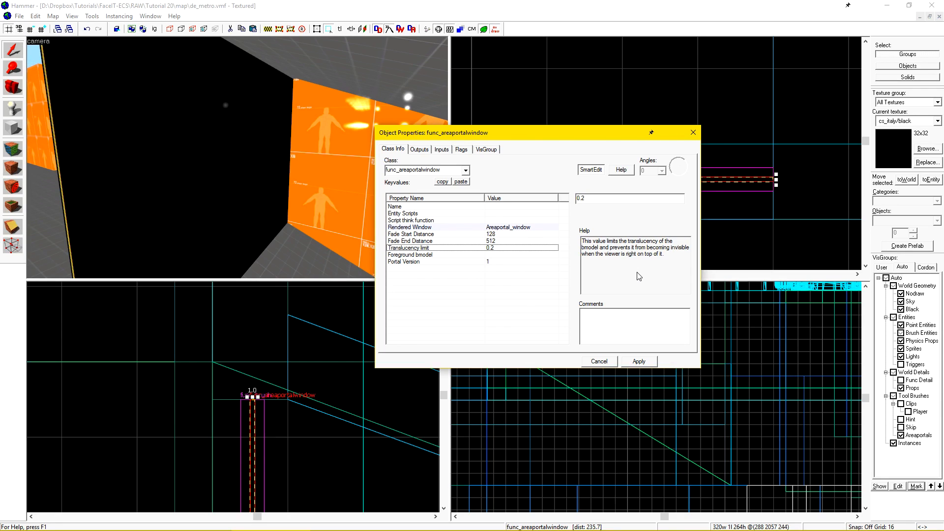
mouse_move(606, 200)
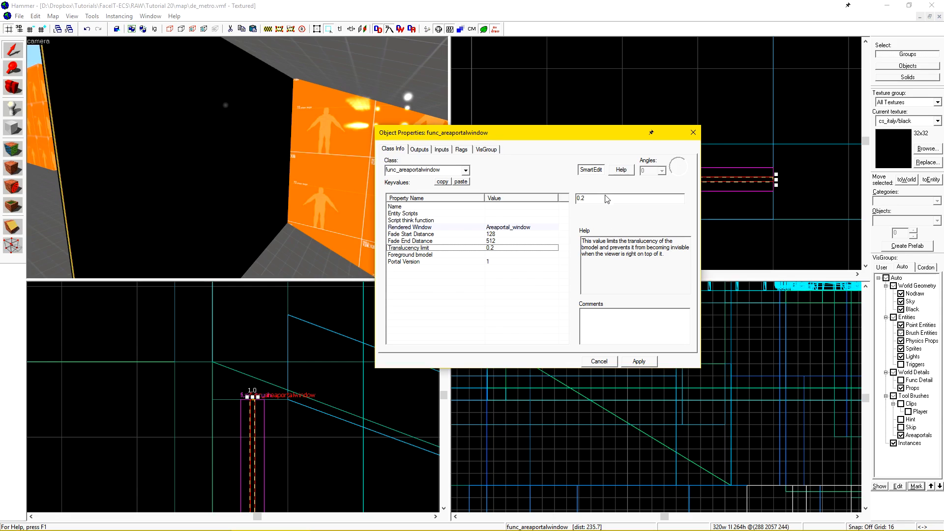
mouse_move(438, 232)
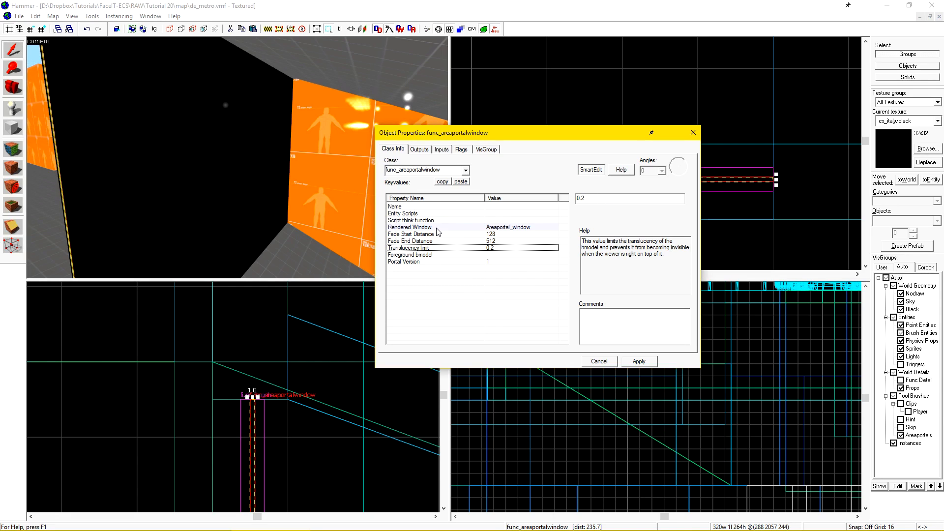
mouse_move(604, 203)
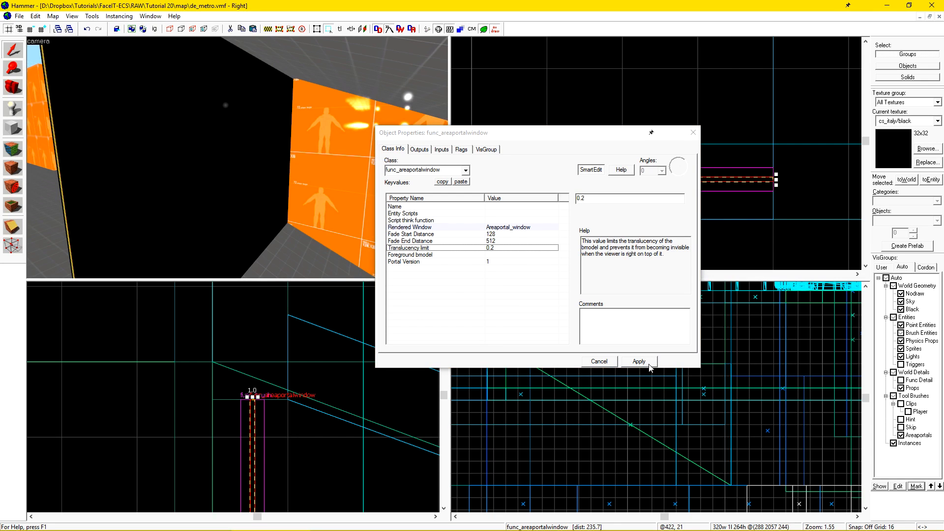
click(638, 361)
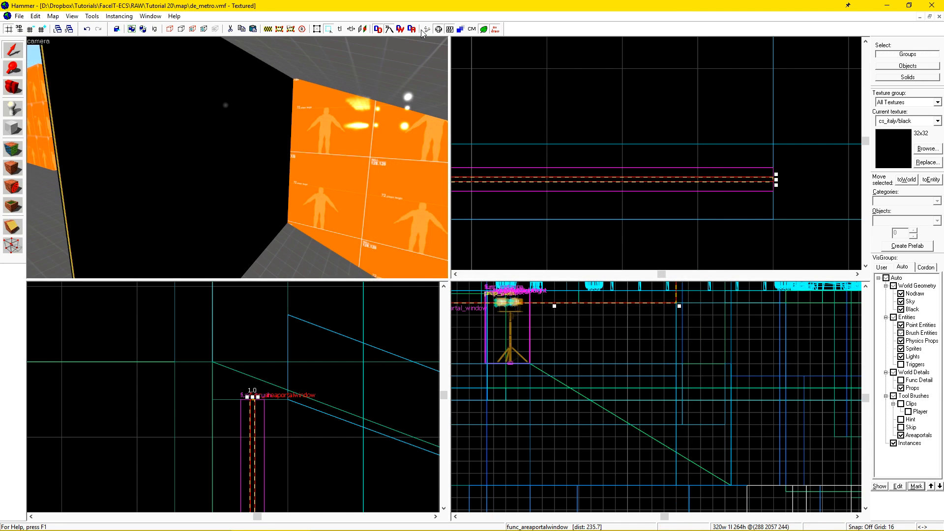
Compile de_metro and launch it in-game via Run Map
click(426, 29)
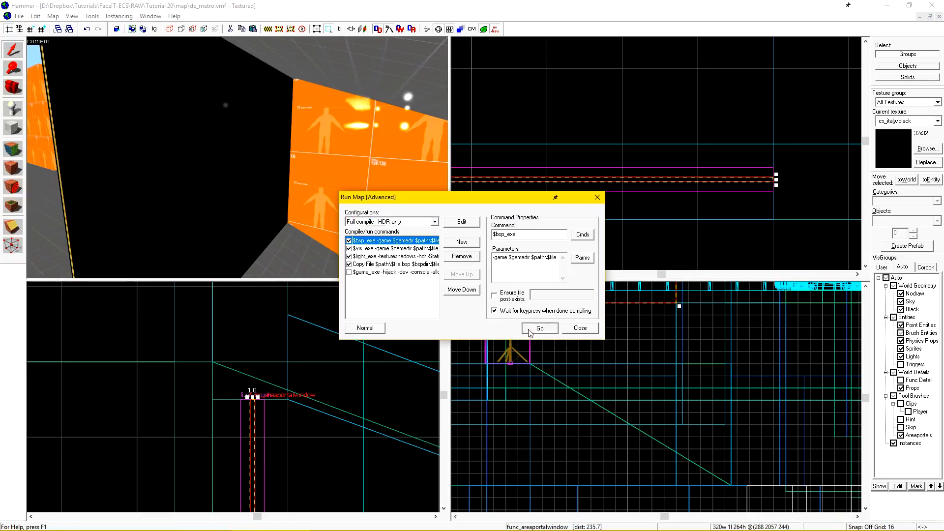
click(539, 329)
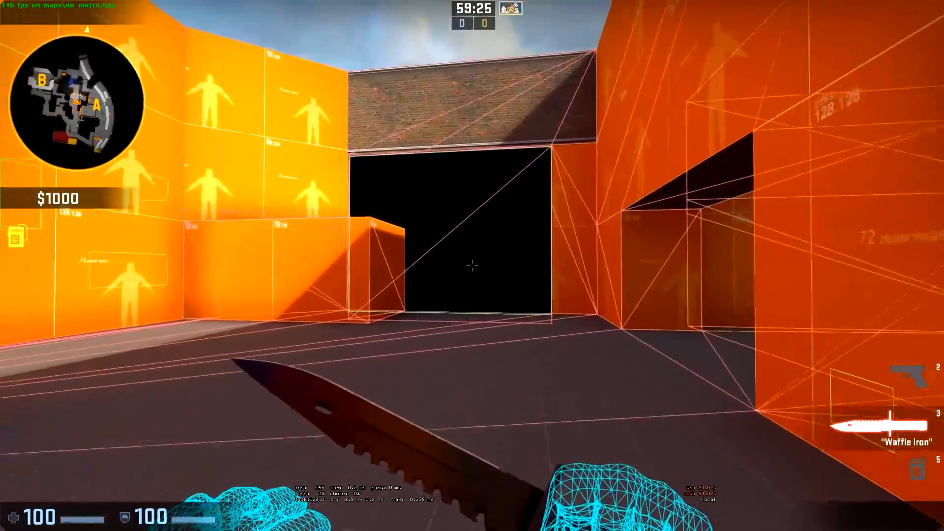
mouse_move(472, 265)
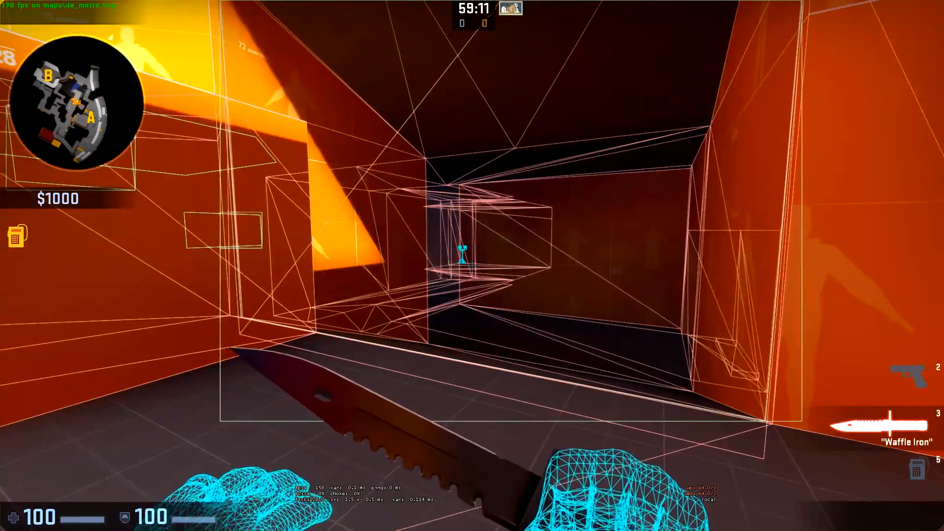
mouse_move(472, 265)
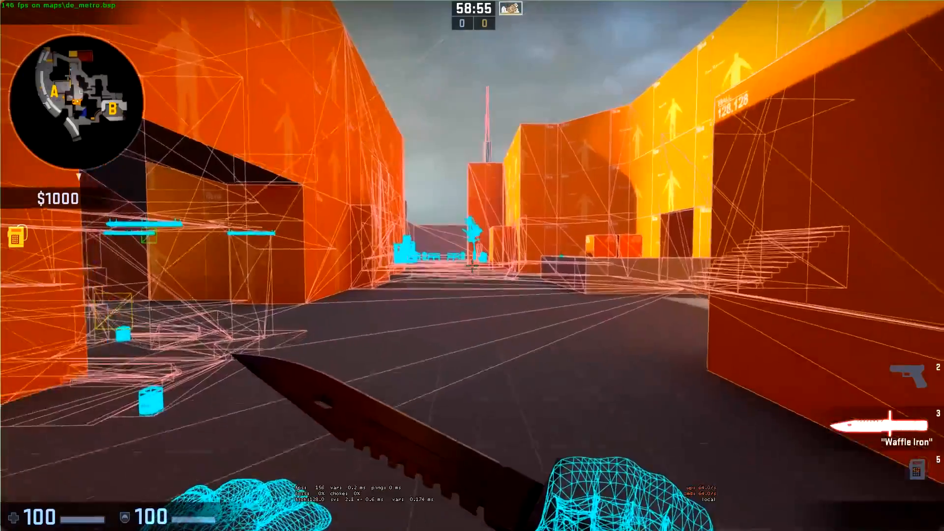
mouse_move(472, 264)
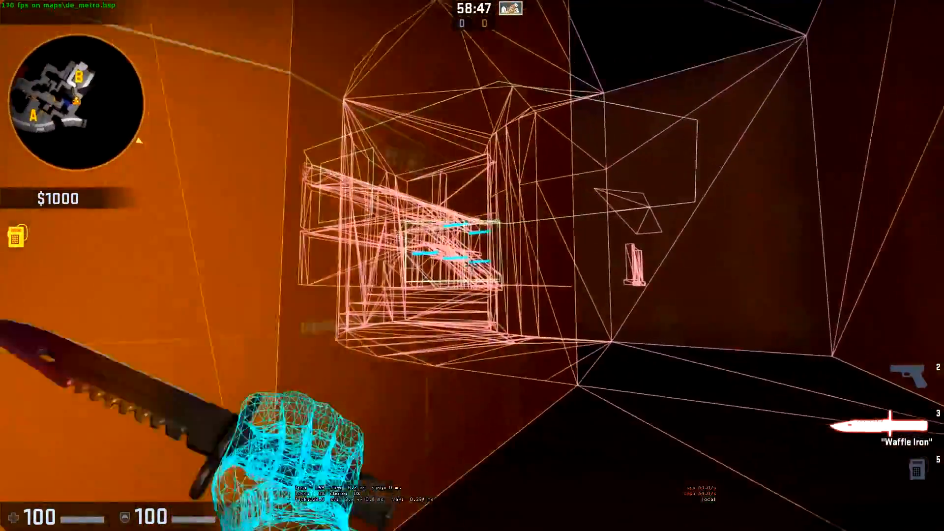
mouse_move(472, 265)
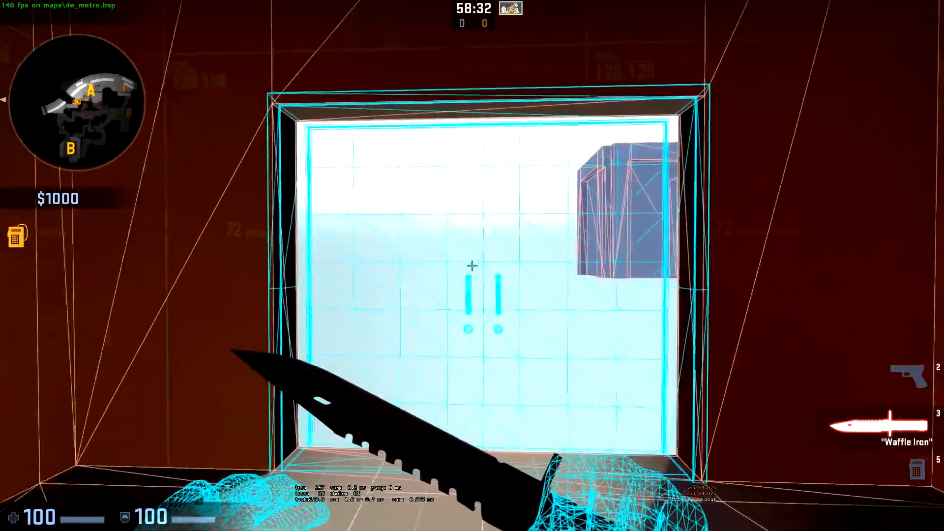
mouse_move(472, 264)
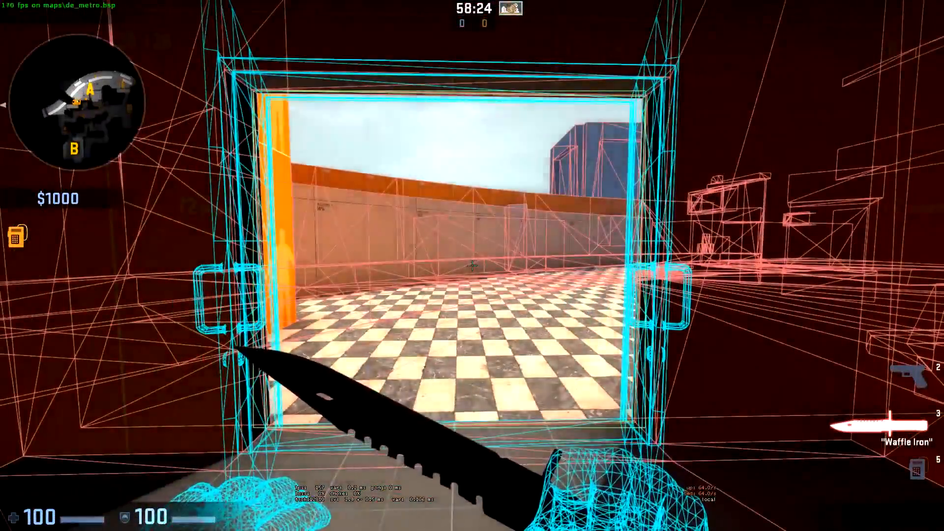
mouse_move(472, 264)
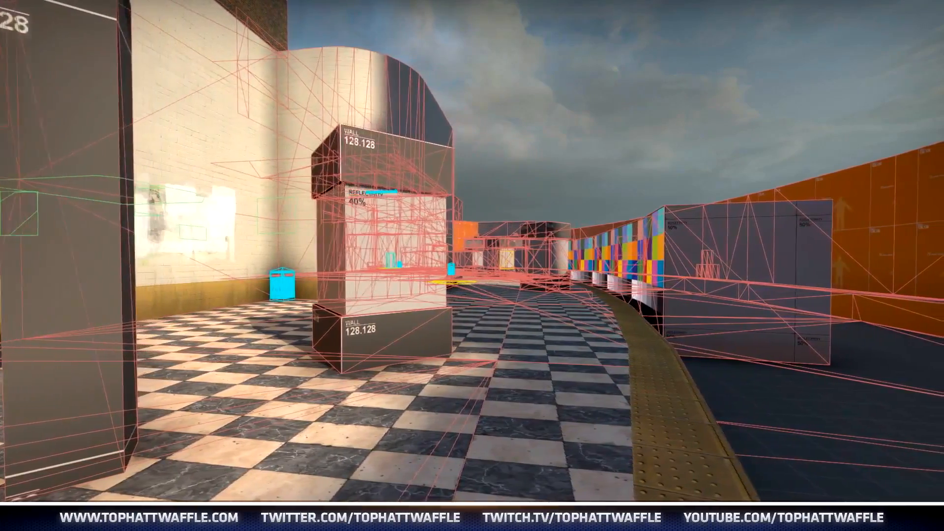
mouse_move(472, 266)
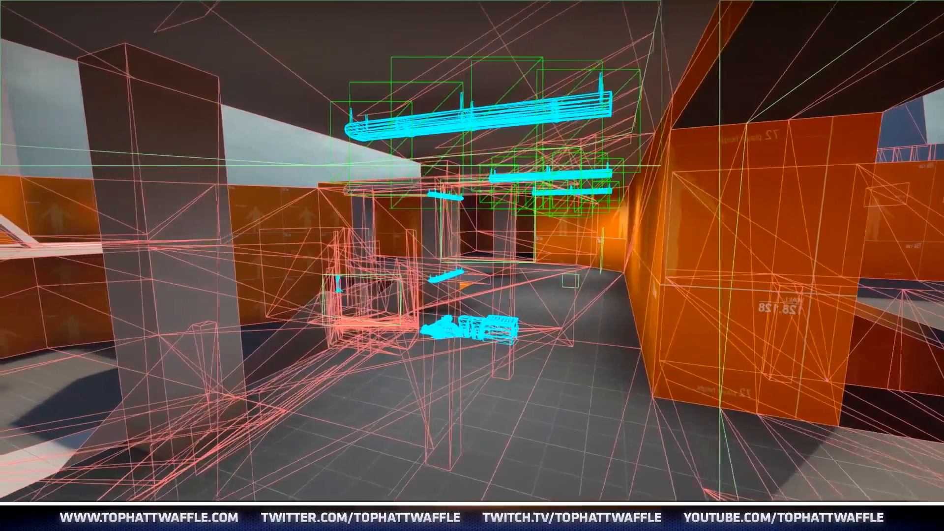
mouse_move(472, 265)
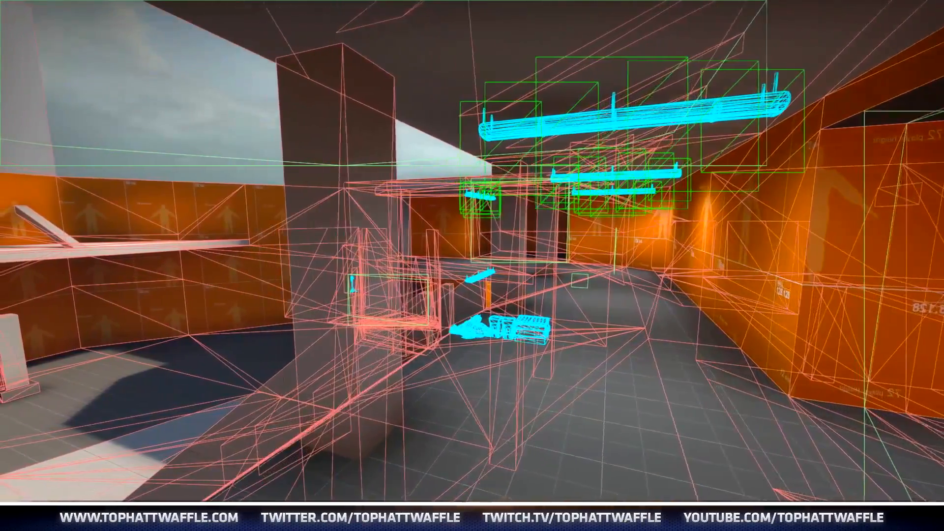